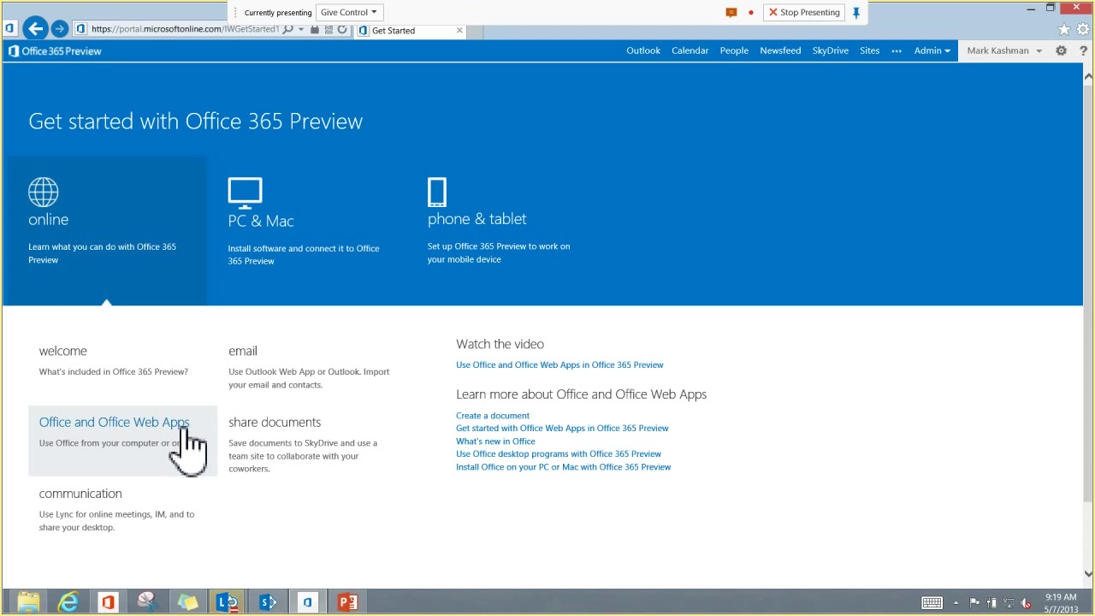
pyautogui.moveTo(168, 531)
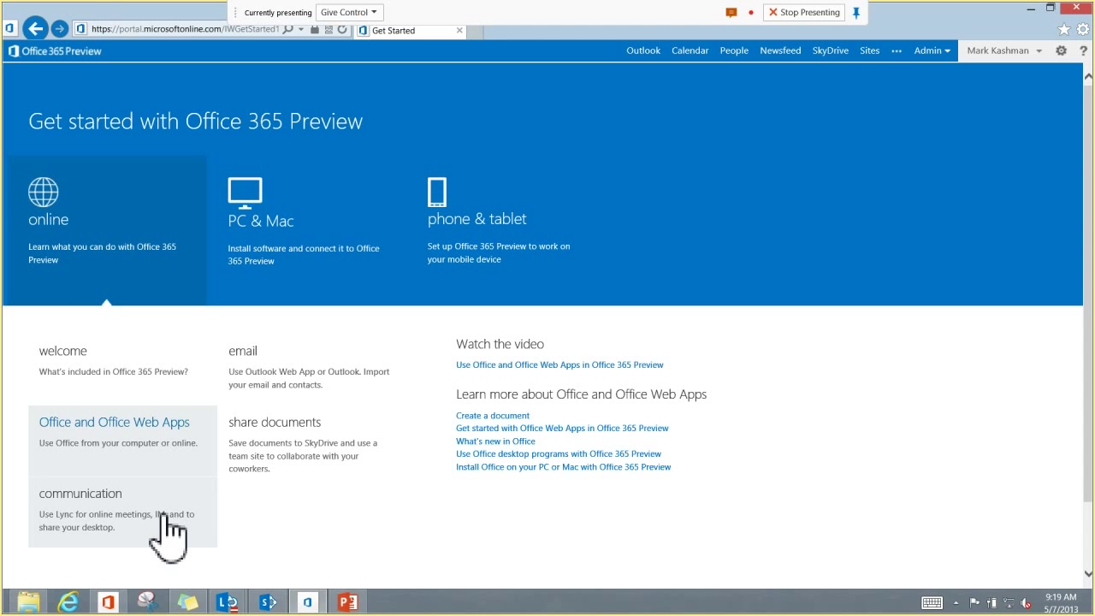
# Step: Show the PC & Mac install options for the latest Office version on the Get Started page
pyautogui.click(62, 351)
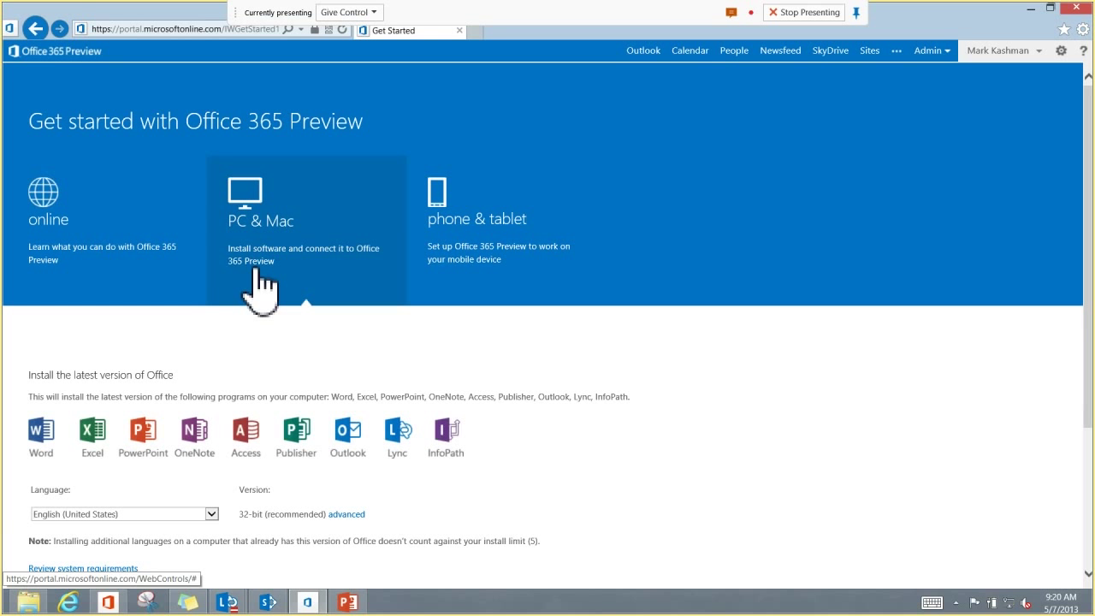
pyautogui.click(476, 206)
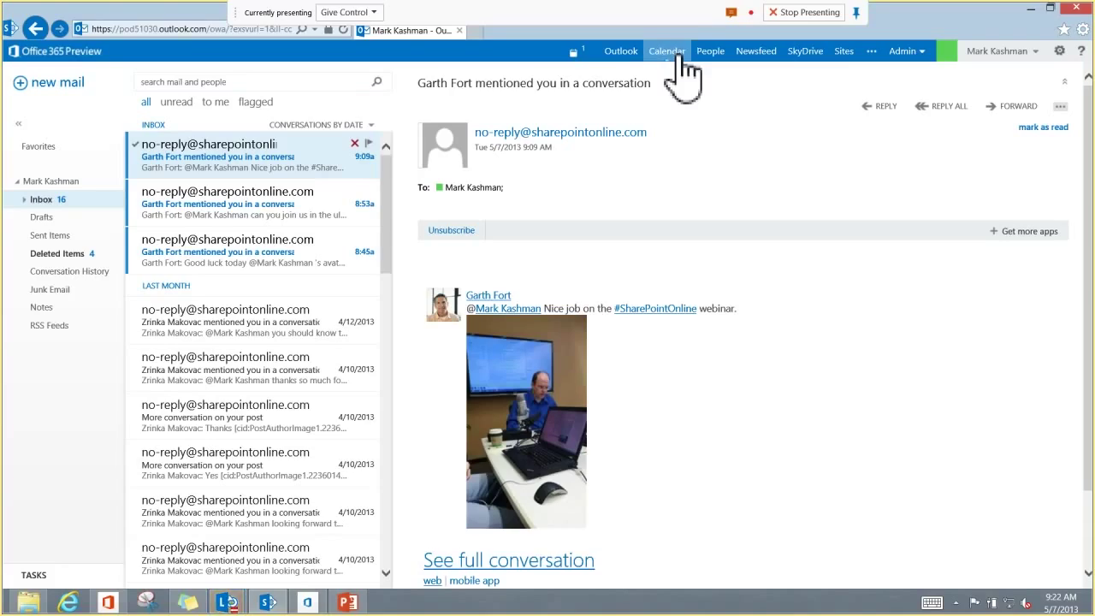
pyautogui.click(667, 51)
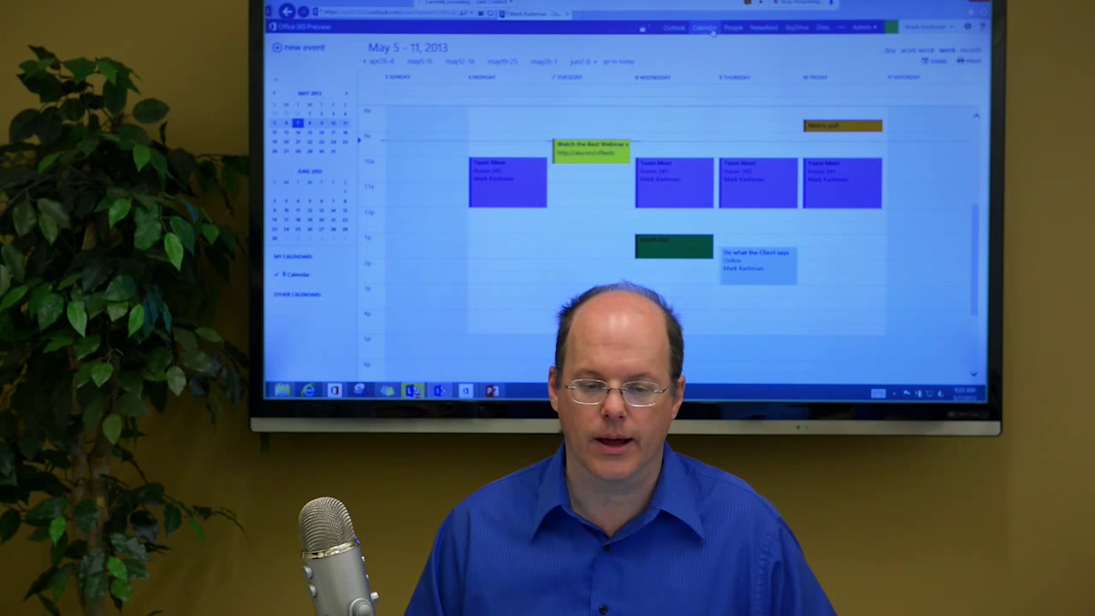
pyautogui.click(711, 51)
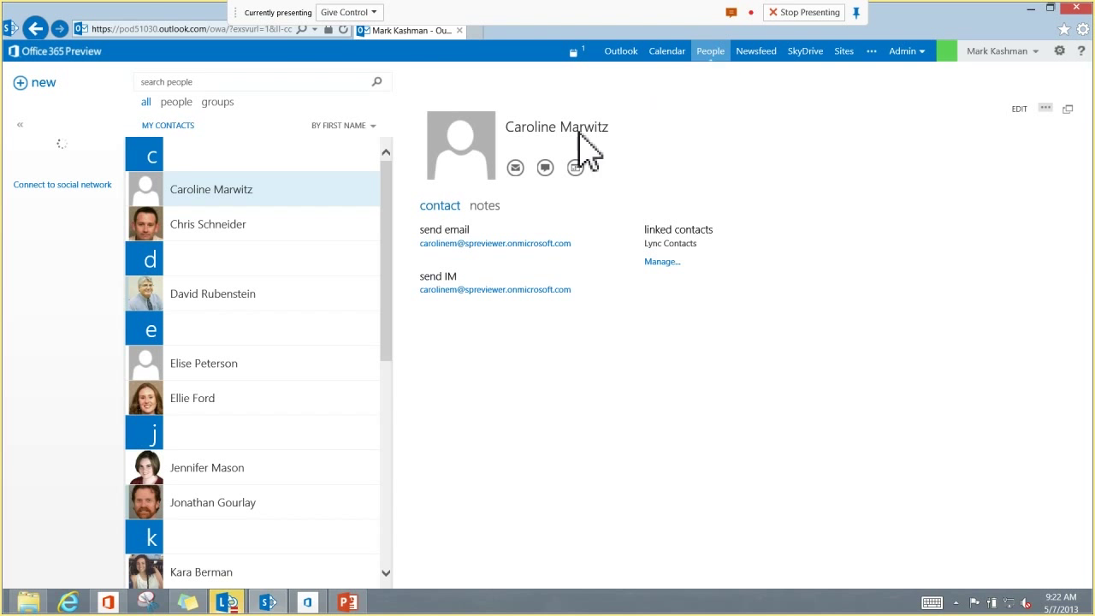
pyautogui.click(212, 293)
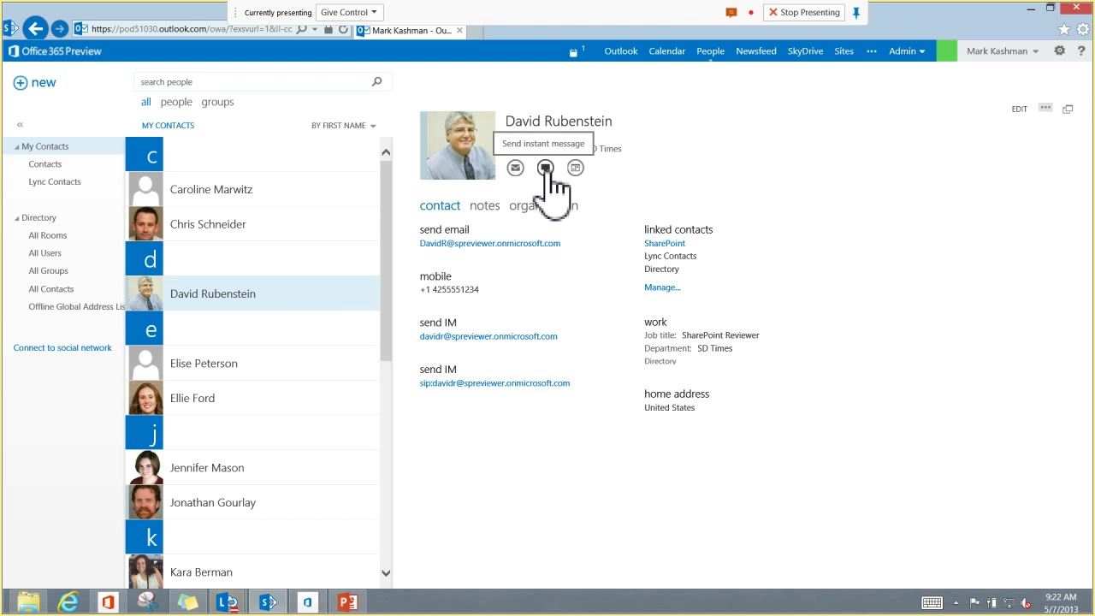
pyautogui.moveTo(871, 205)
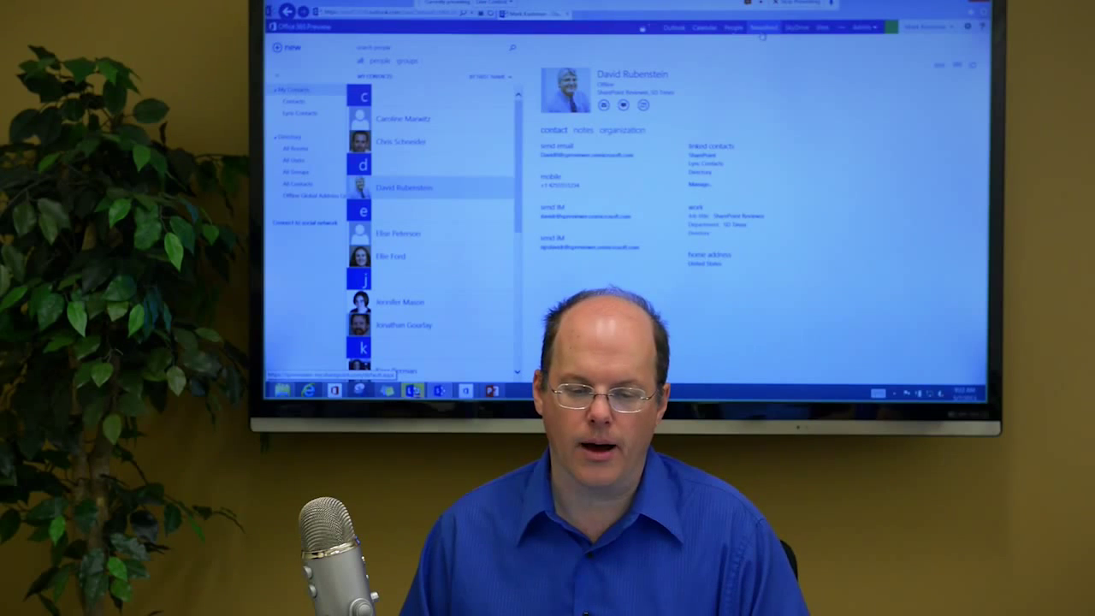
# Step: View the social newsfeed, then the followed documents in the SkyDrive Pro library
pyautogui.click(776, 50)
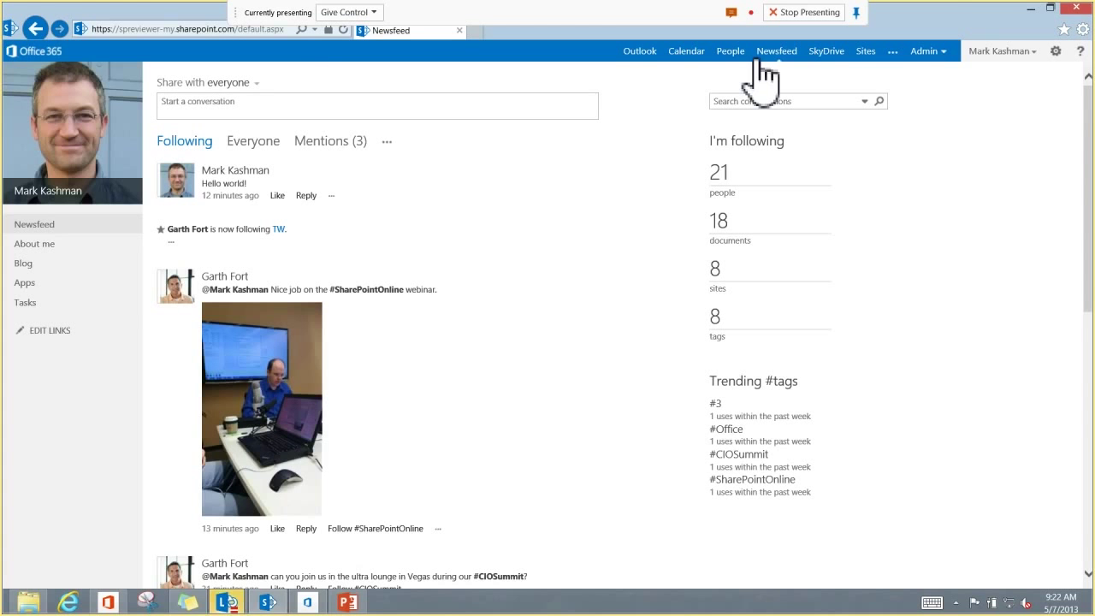
pyautogui.moveTo(813, 188)
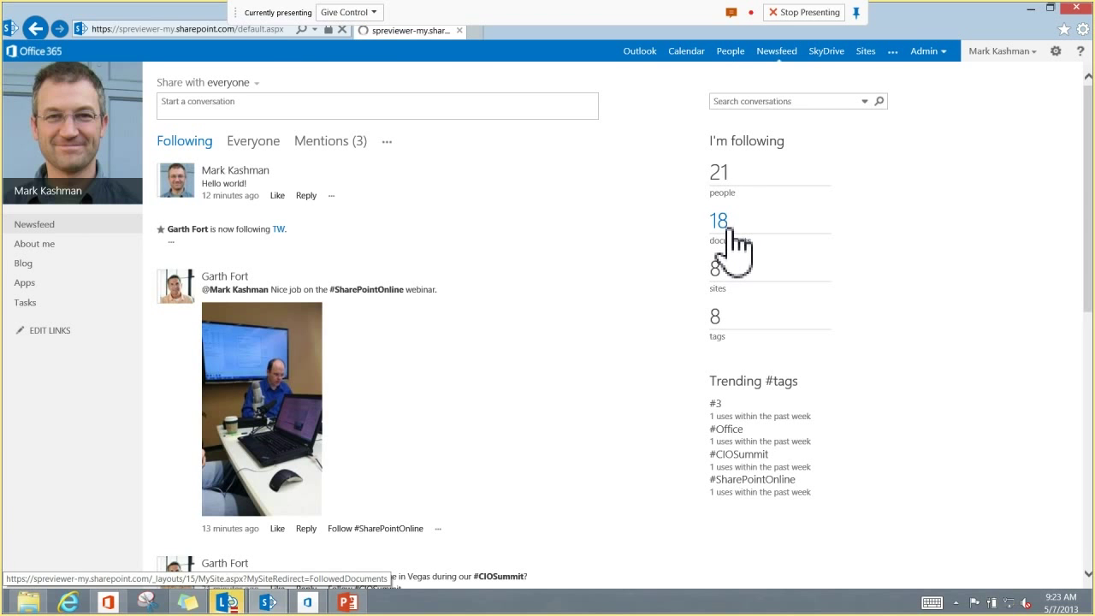
pyautogui.click(718, 220)
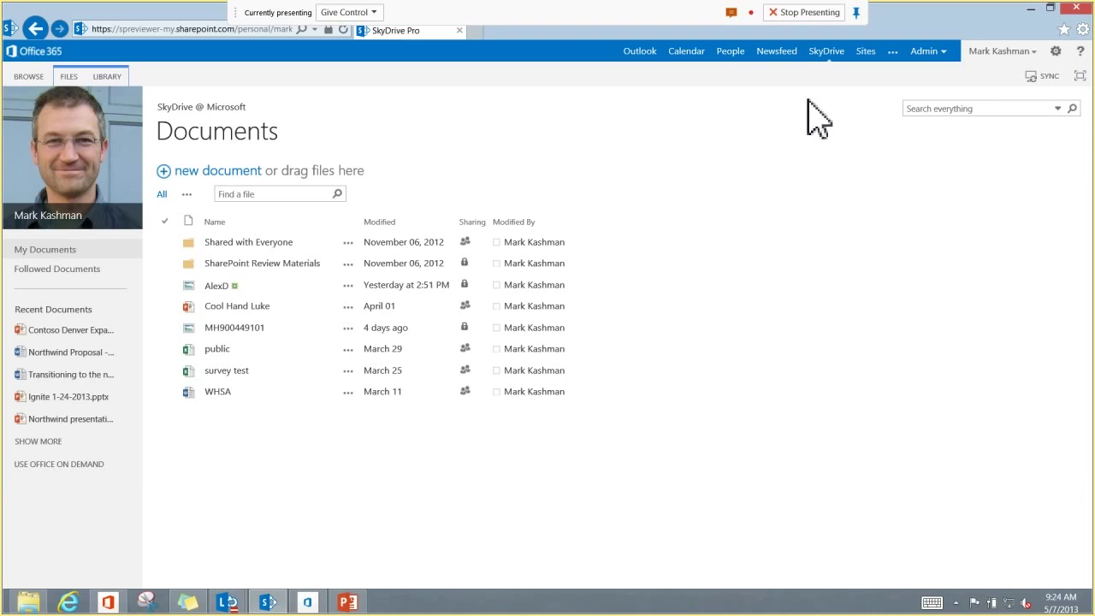
pyautogui.moveTo(352, 406)
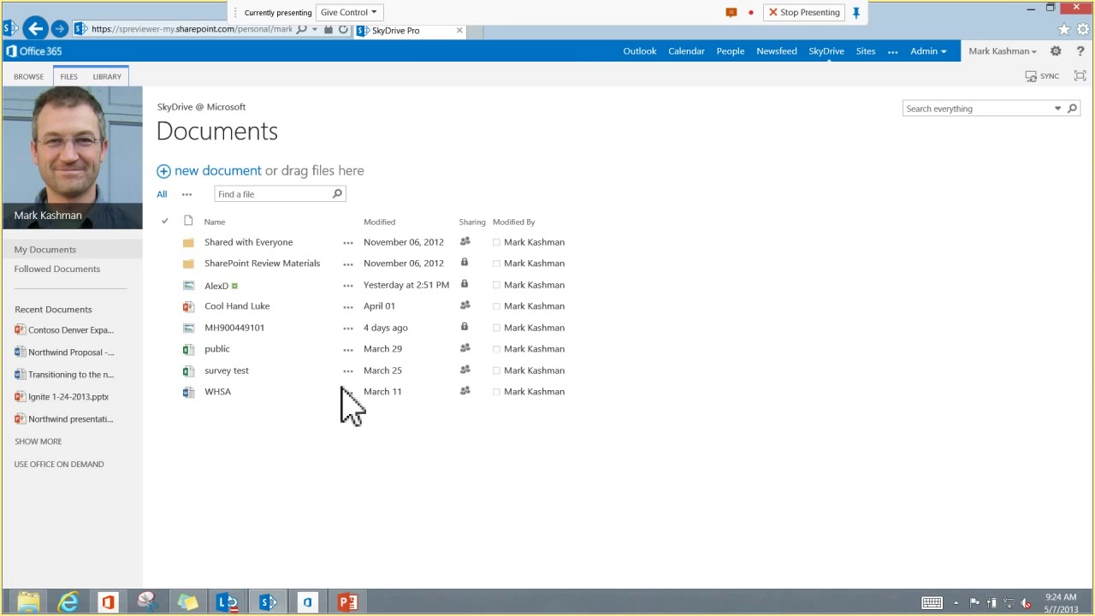
pyautogui.moveTo(234, 591)
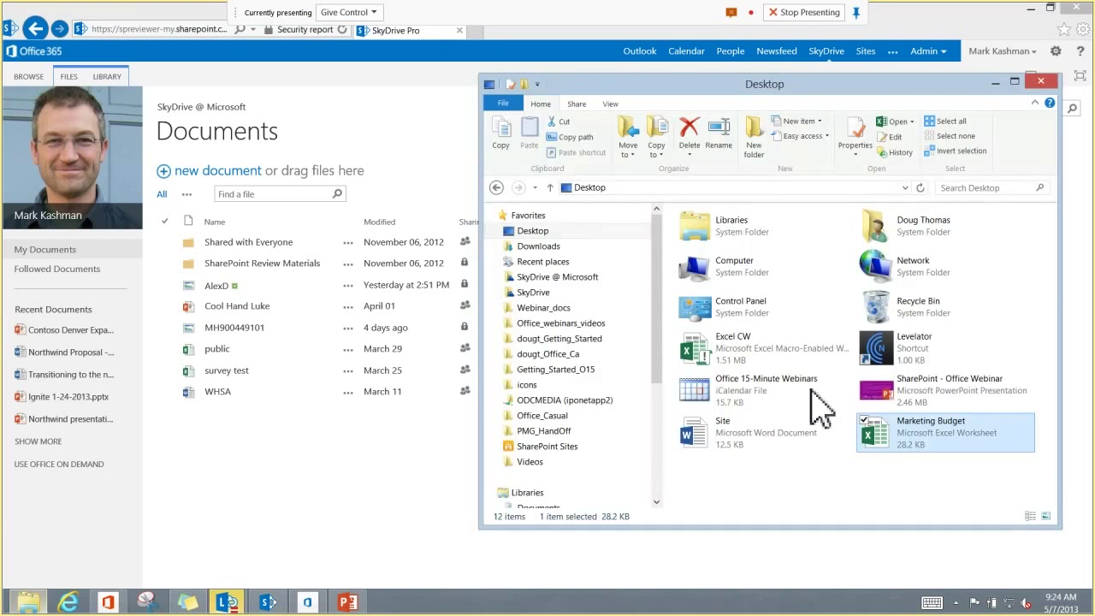
# Step: Upload the Marketing Budget workbook by dragging it into the Documents library
pyautogui.moveTo(931, 432); pyautogui.dragTo(368, 175)
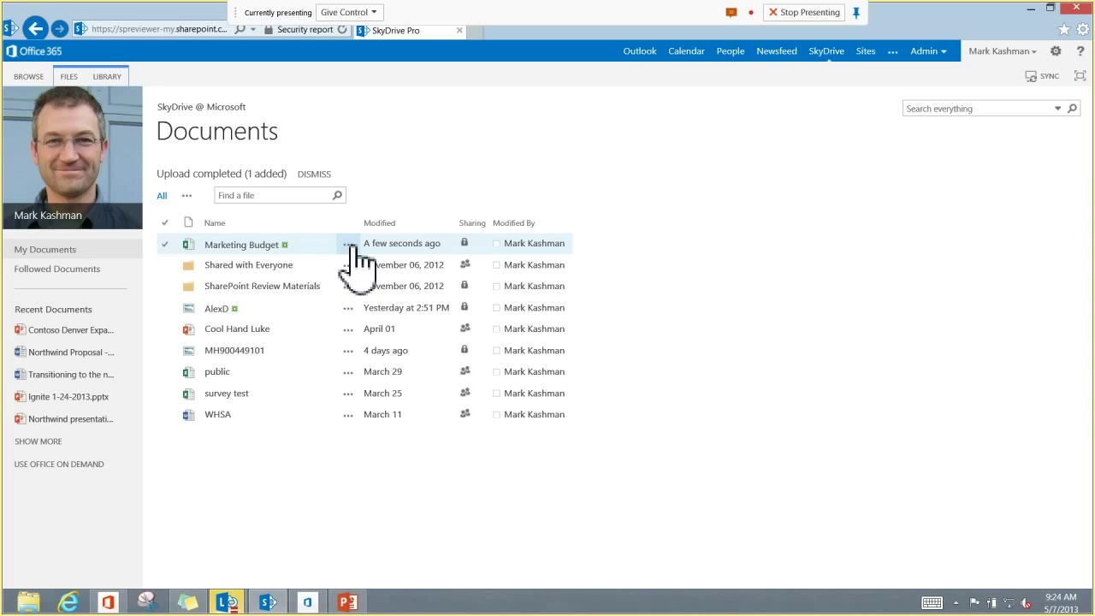
# Step: Preview the Marketing Budget chart and expense sheets, then bring up its Share dialog
pyautogui.click(348, 244)
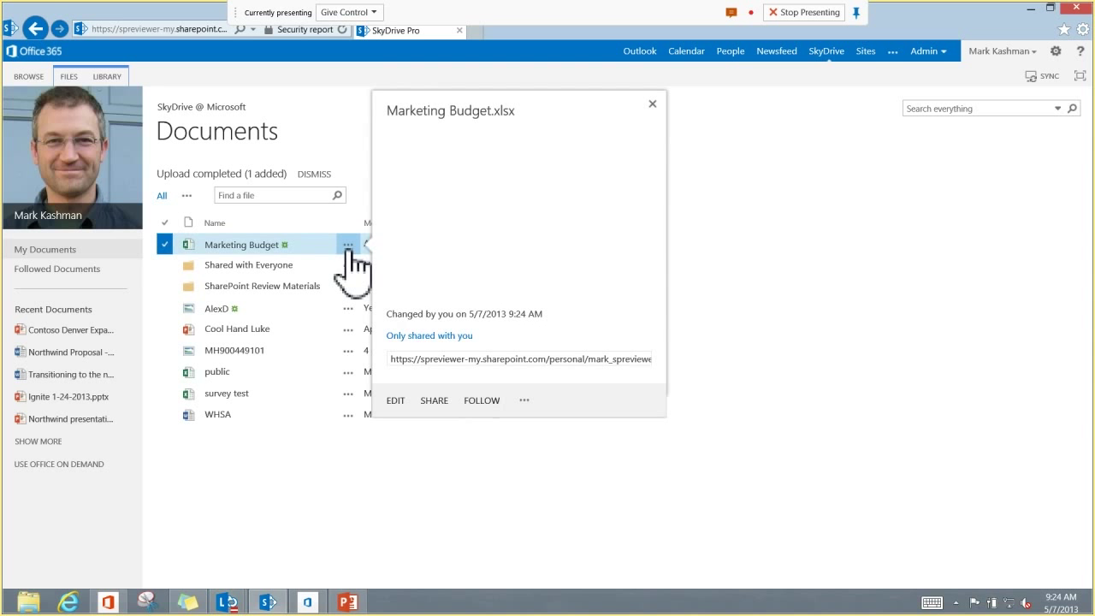
pyautogui.click(242, 244)
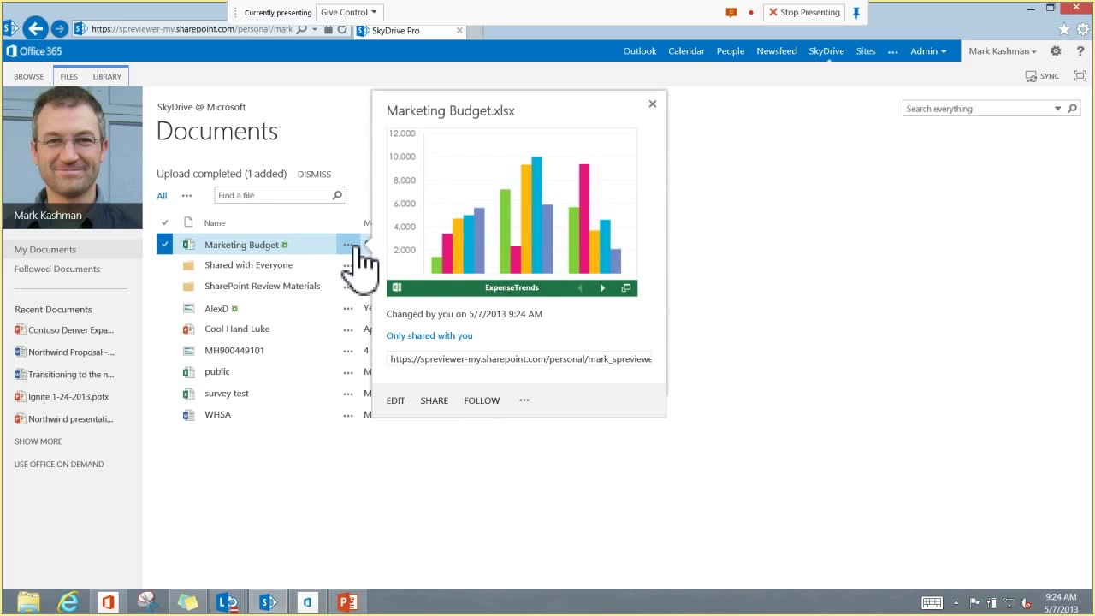
pyautogui.moveTo(604, 312)
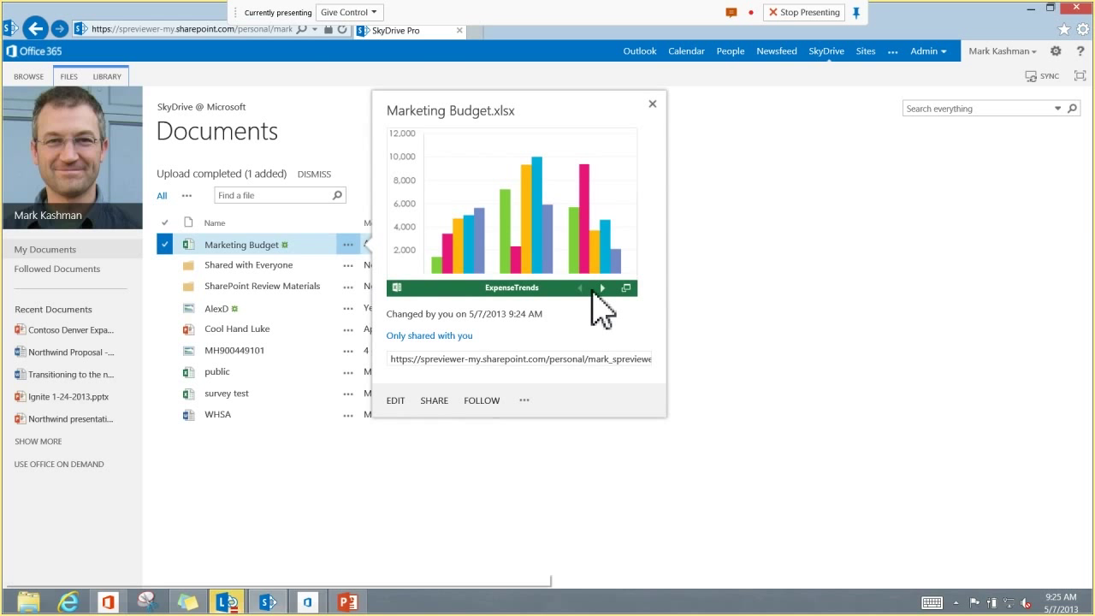
pyautogui.click(603, 288)
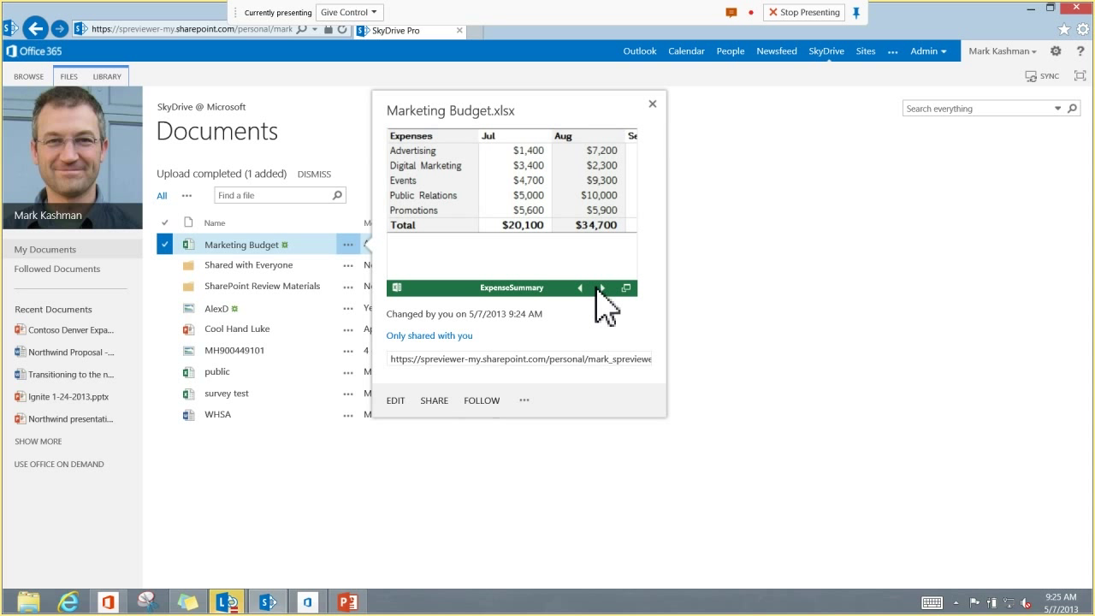
pyautogui.click(602, 287)
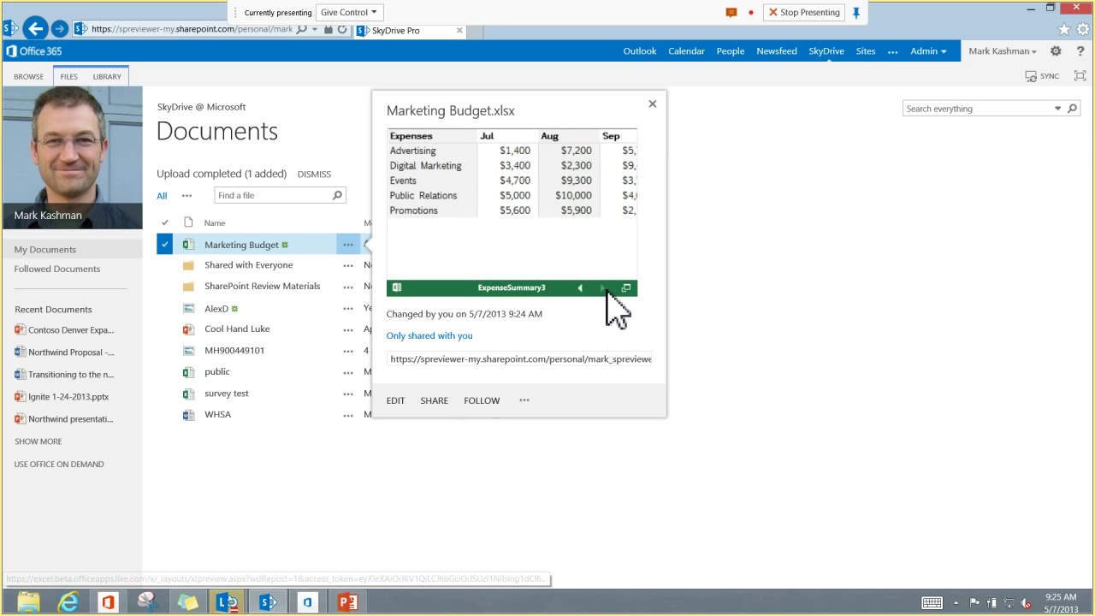
pyautogui.moveTo(642, 321)
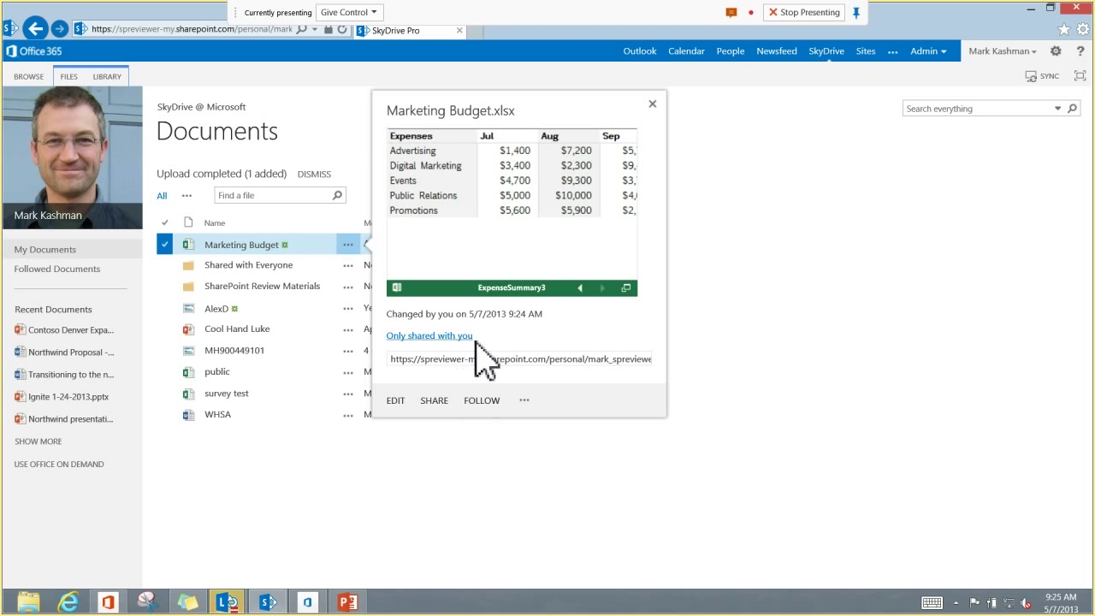
pyautogui.moveTo(445, 428)
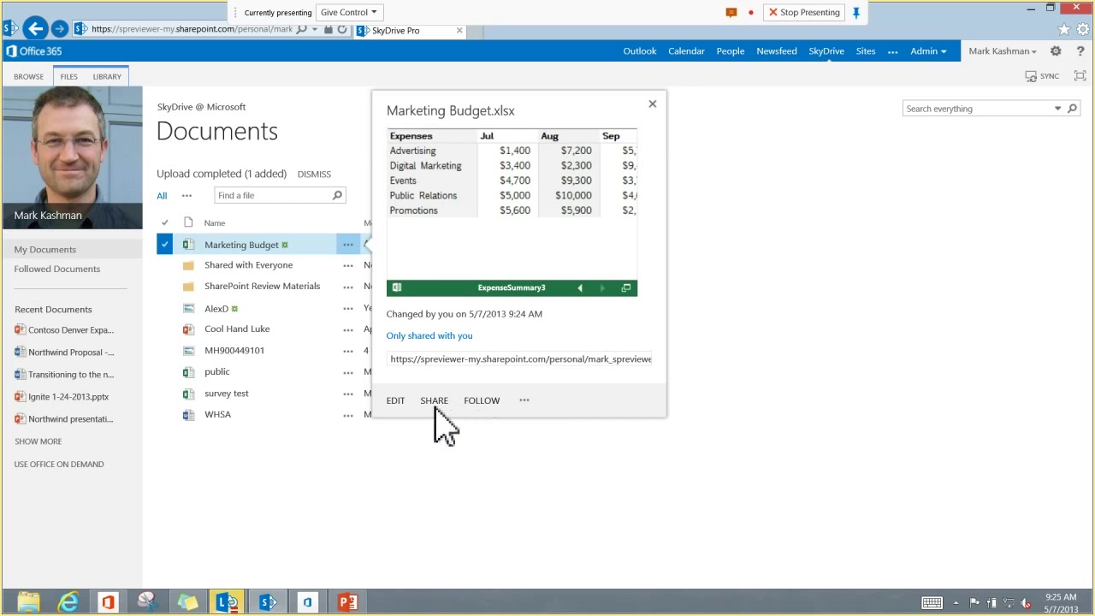
pyautogui.moveTo(435, 400)
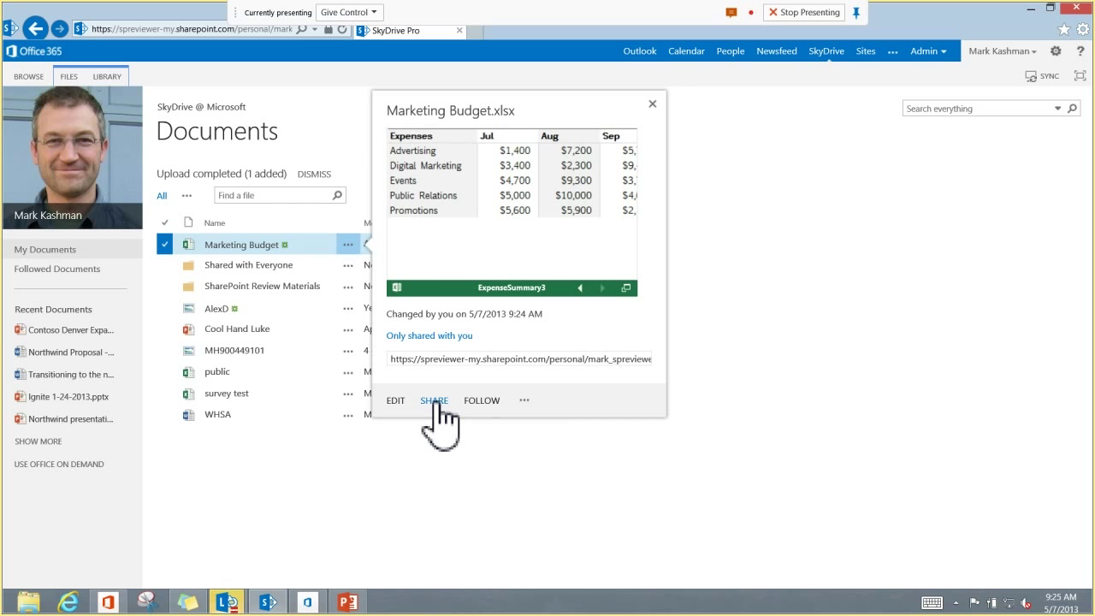
pyautogui.click(434, 400)
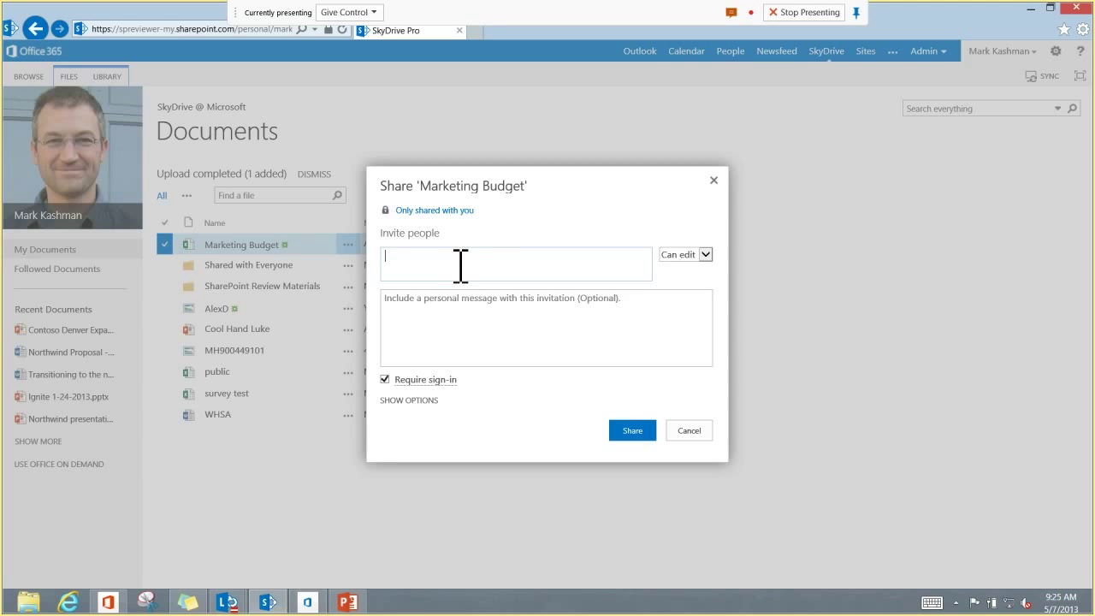
pyautogui.write('dougt')
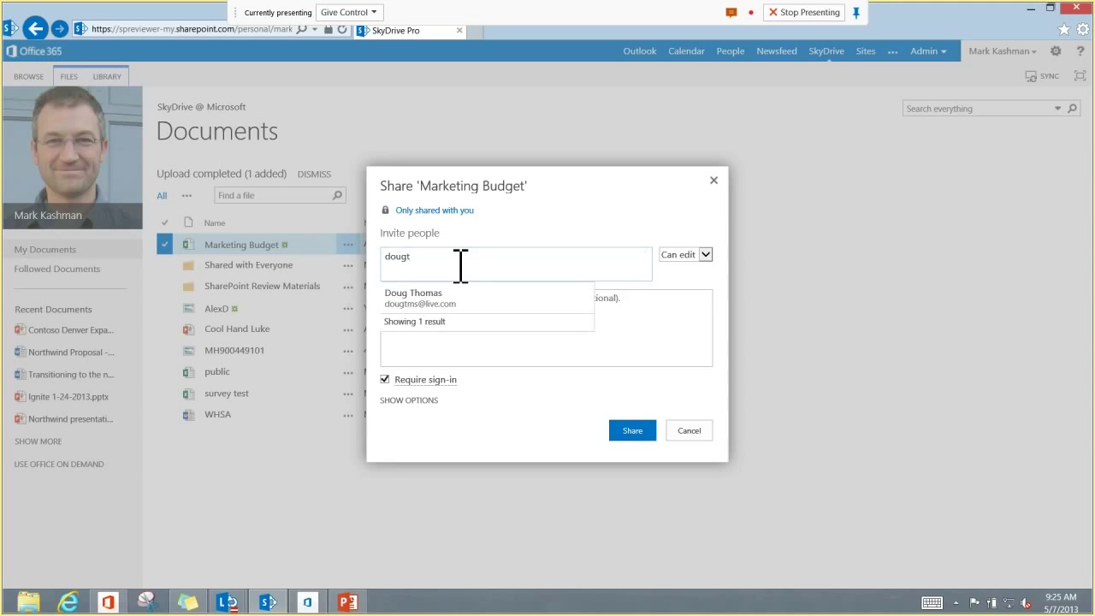
pyautogui.click(420, 297)
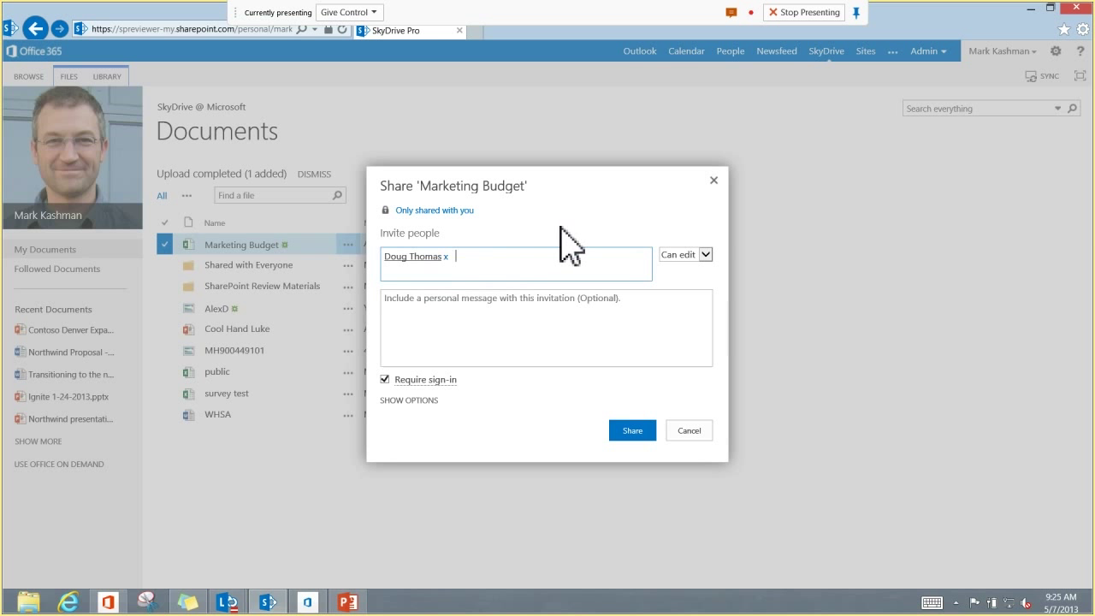
pyautogui.moveTo(693, 269)
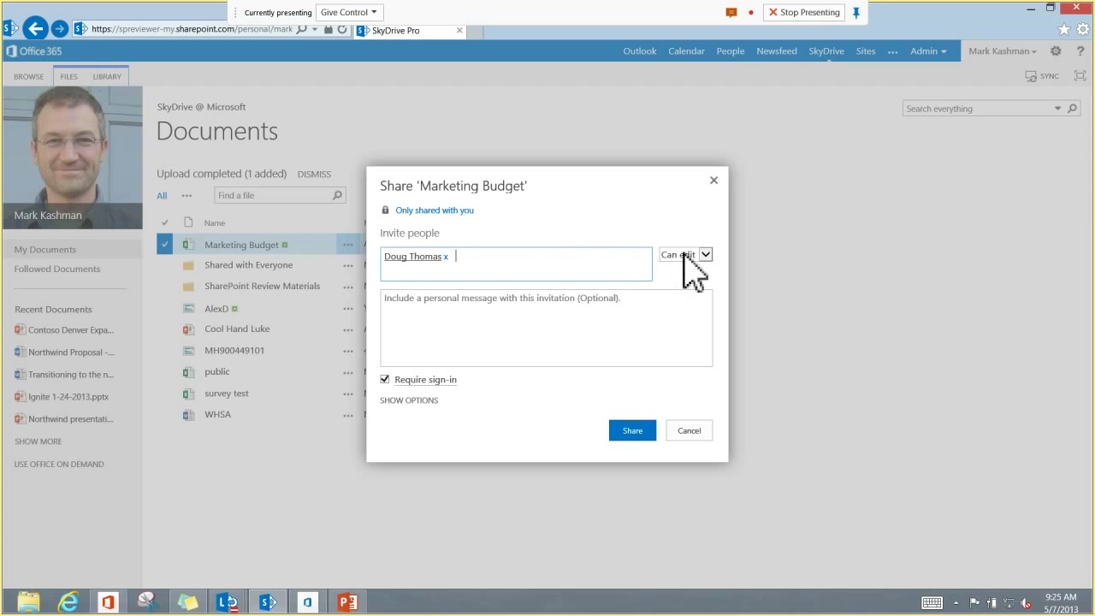
pyautogui.click(705, 254)
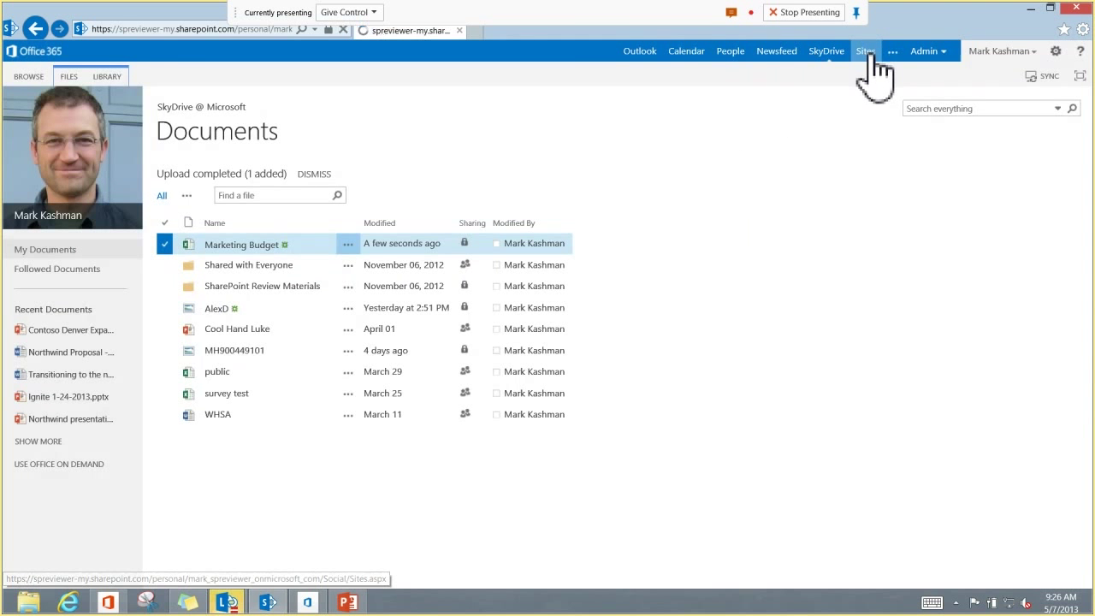
pyautogui.click(865, 50)
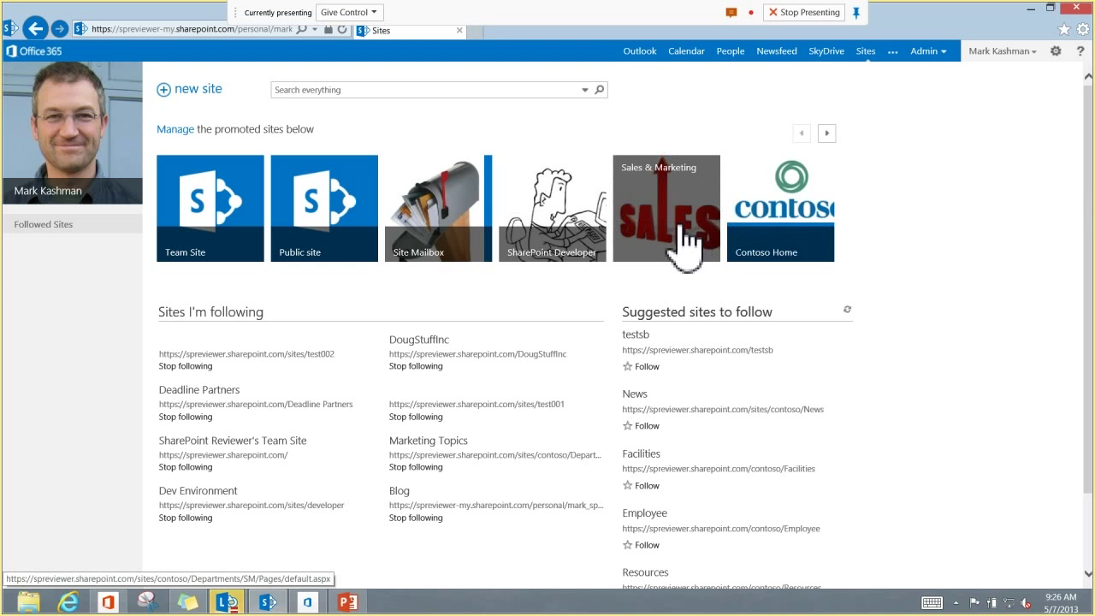
# Step: Start loading the Sales & Marketing department site from the promoted sites
pyautogui.click(665, 208)
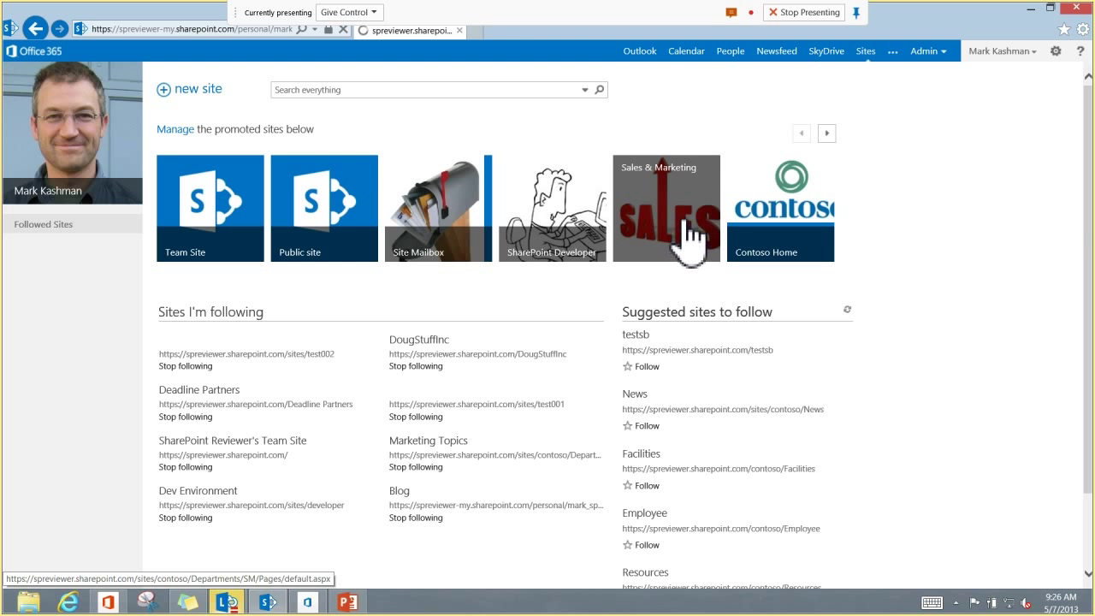
pyautogui.click(666, 208)
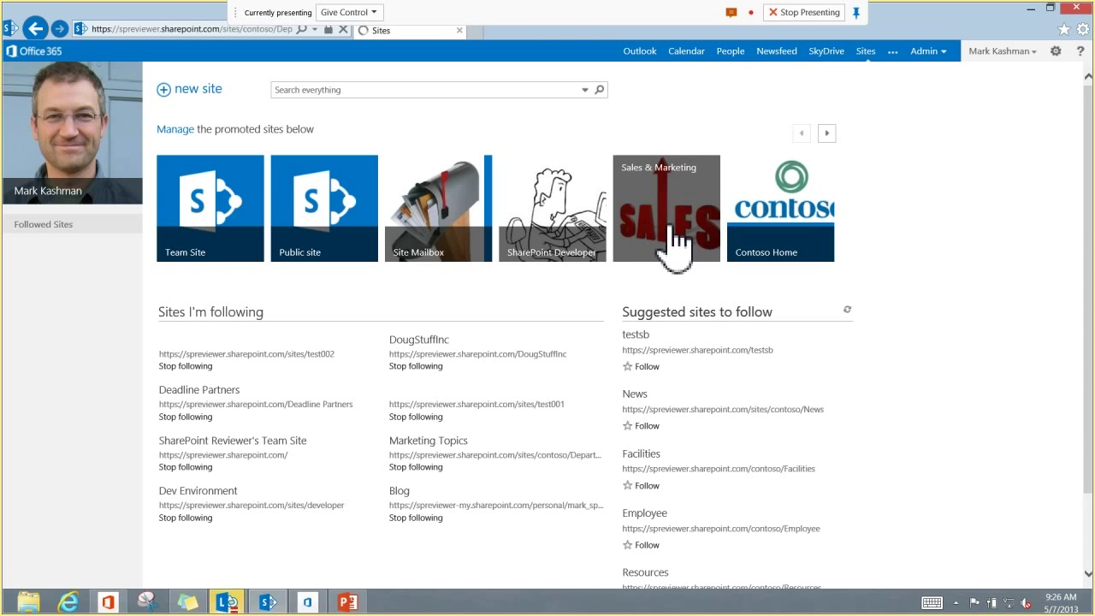
# Step: Read the Marketing Lunch announcement on the Sales and Marketing site and return to its home page
pyautogui.click(666, 208)
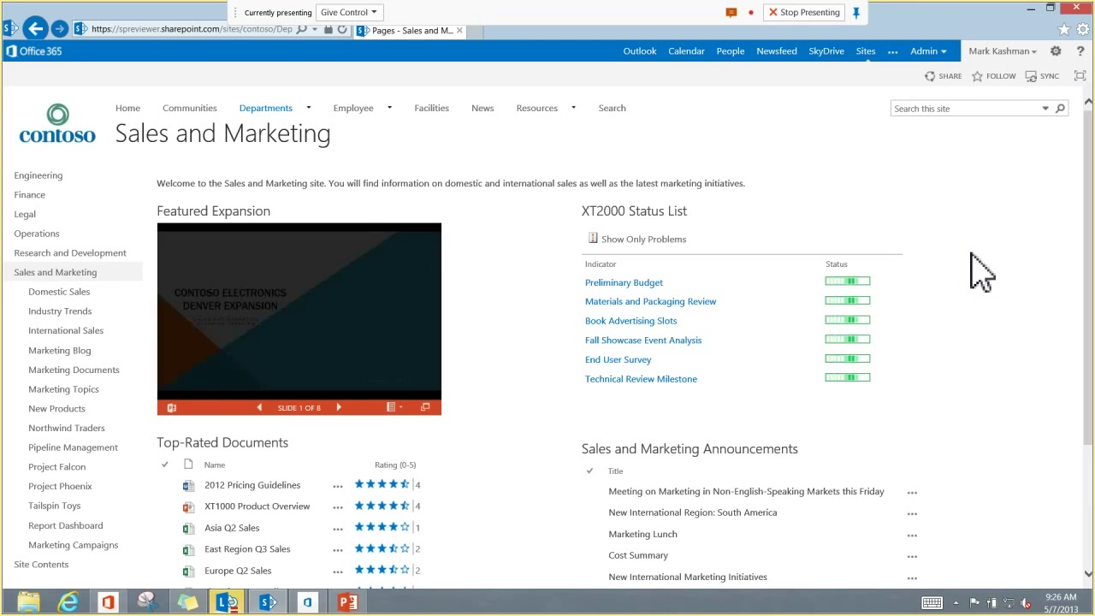
pyautogui.scroll(-3)
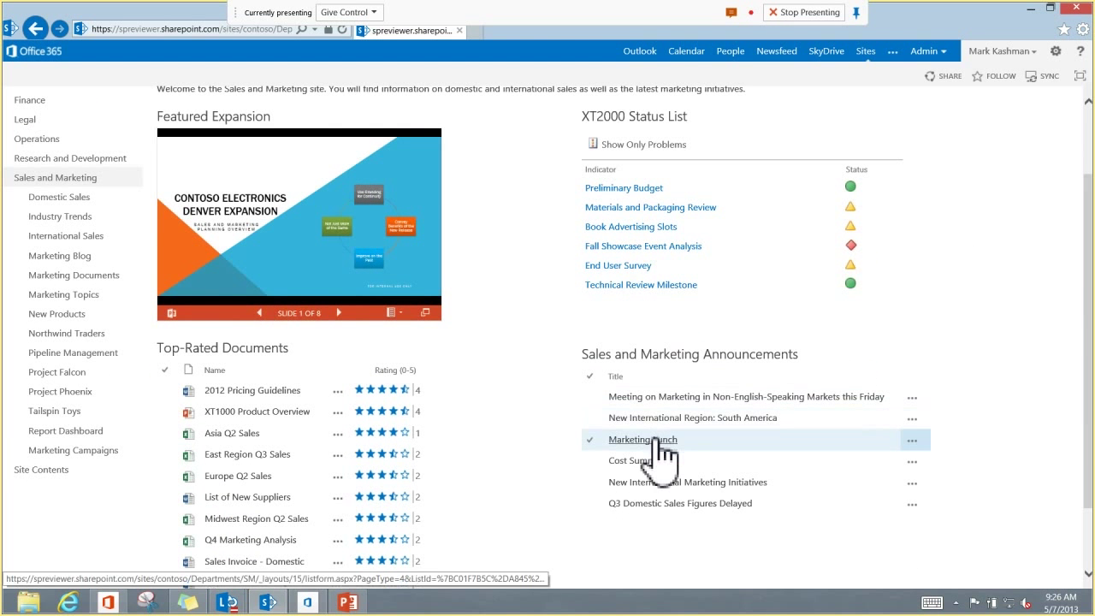
pyautogui.click(641, 439)
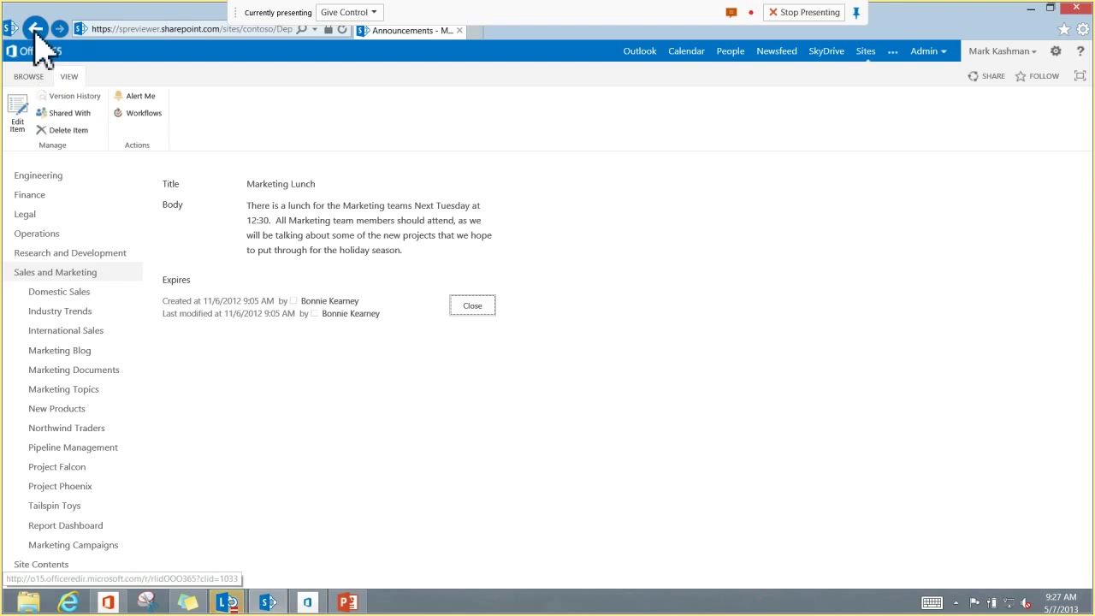
pyautogui.click(36, 29)
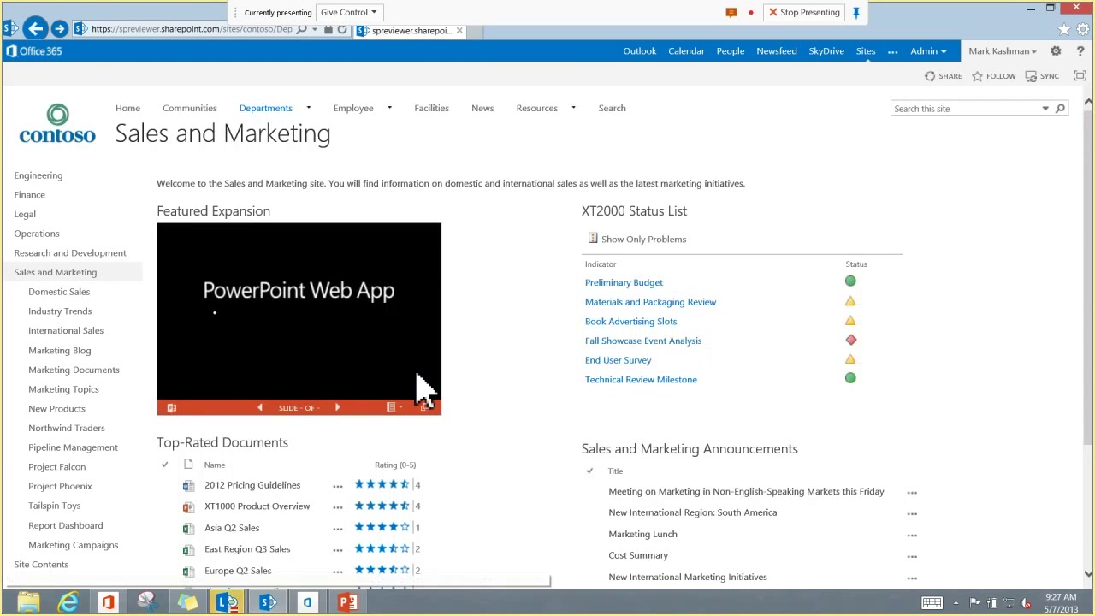
pyautogui.scroll(-3)
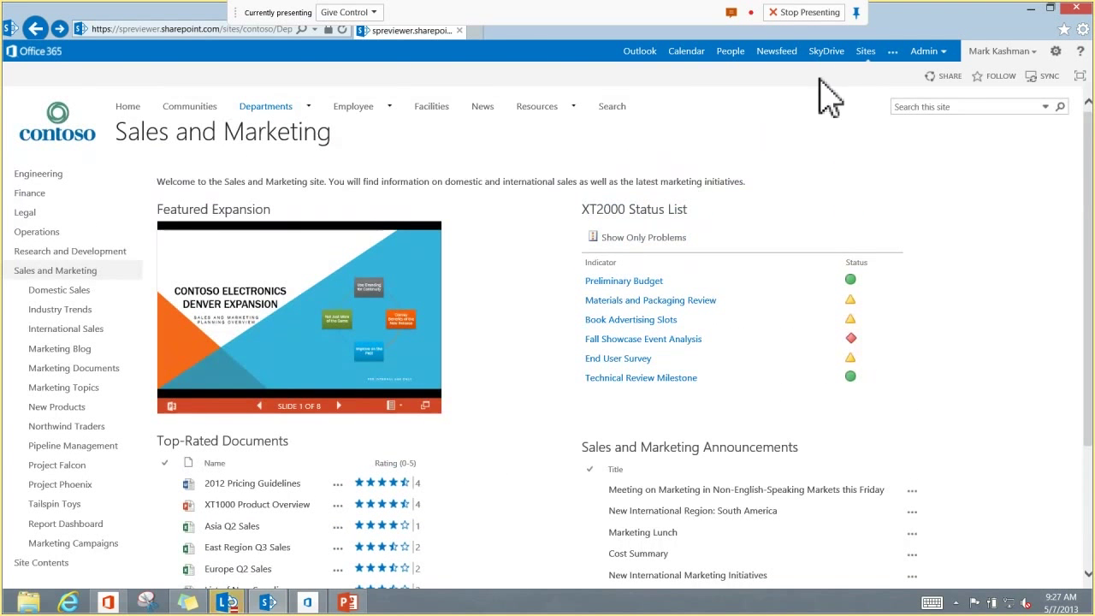
pyautogui.click(865, 50)
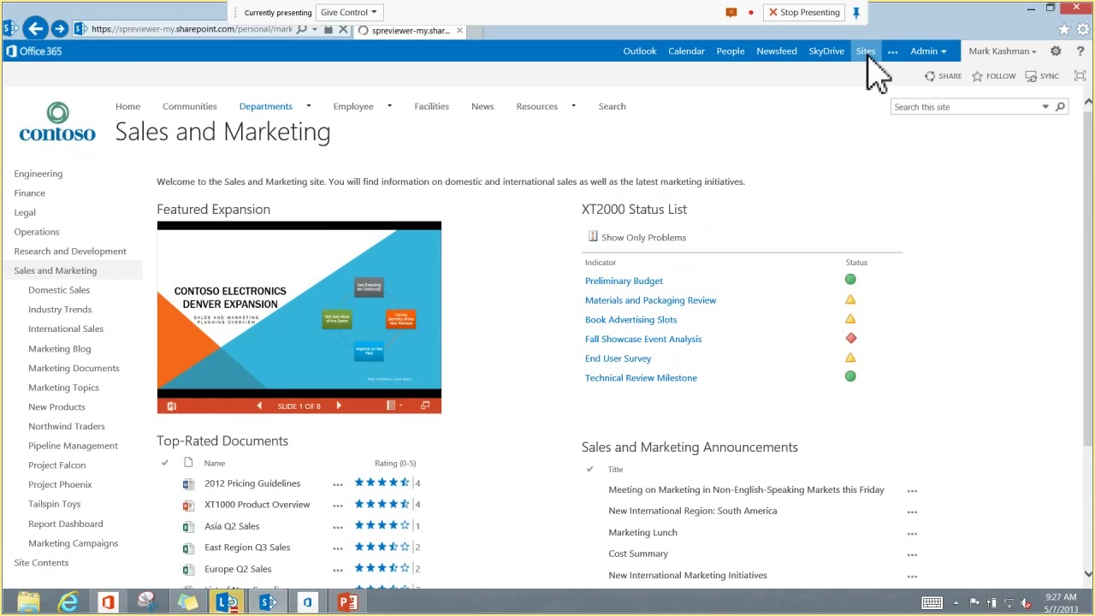
# Step: Visit the public Contoso Bistro website and look over its home page
pyautogui.click(865, 51)
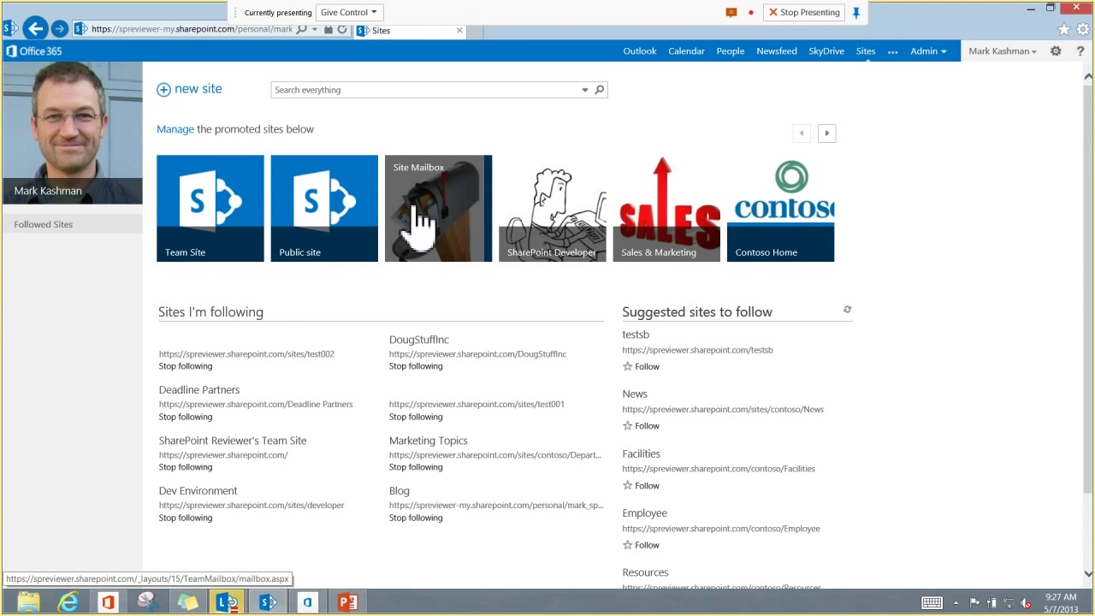
pyautogui.click(323, 208)
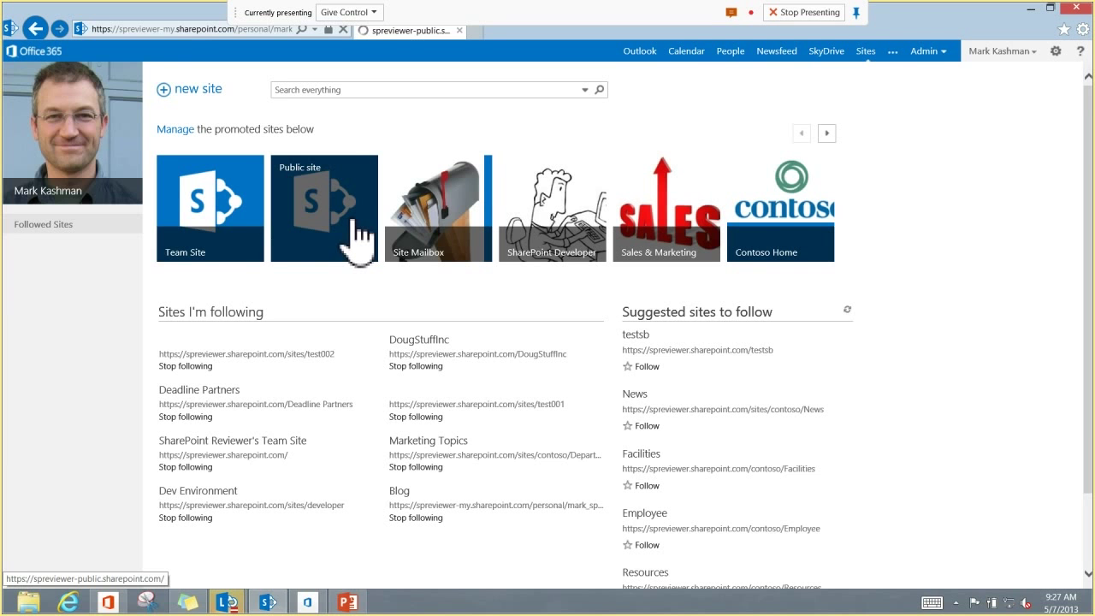
pyautogui.click(325, 207)
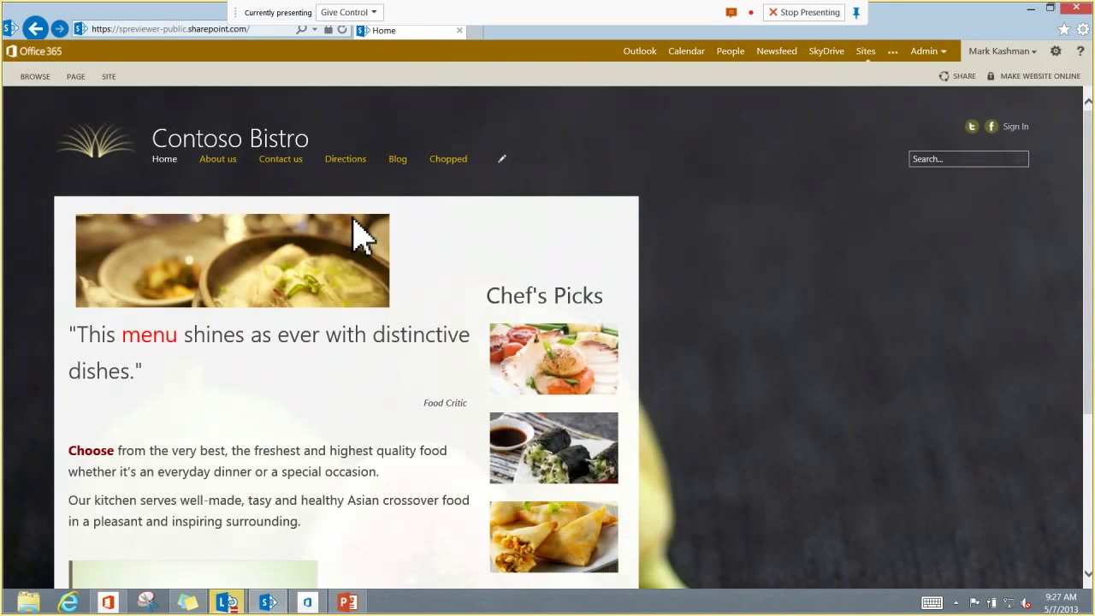
pyautogui.moveTo(659, 261)
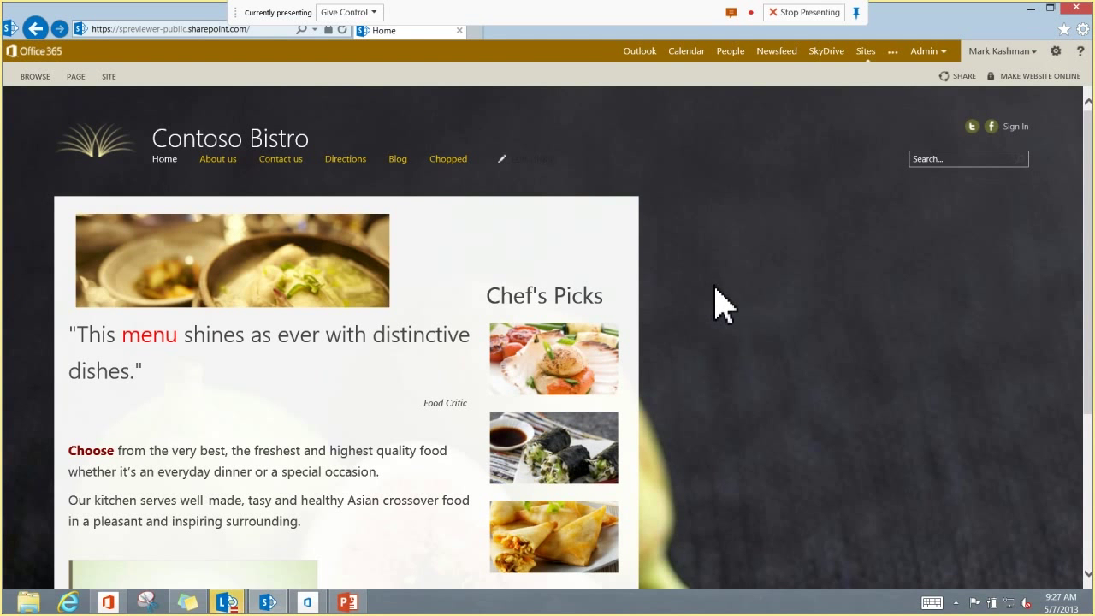
pyautogui.scroll(-3)
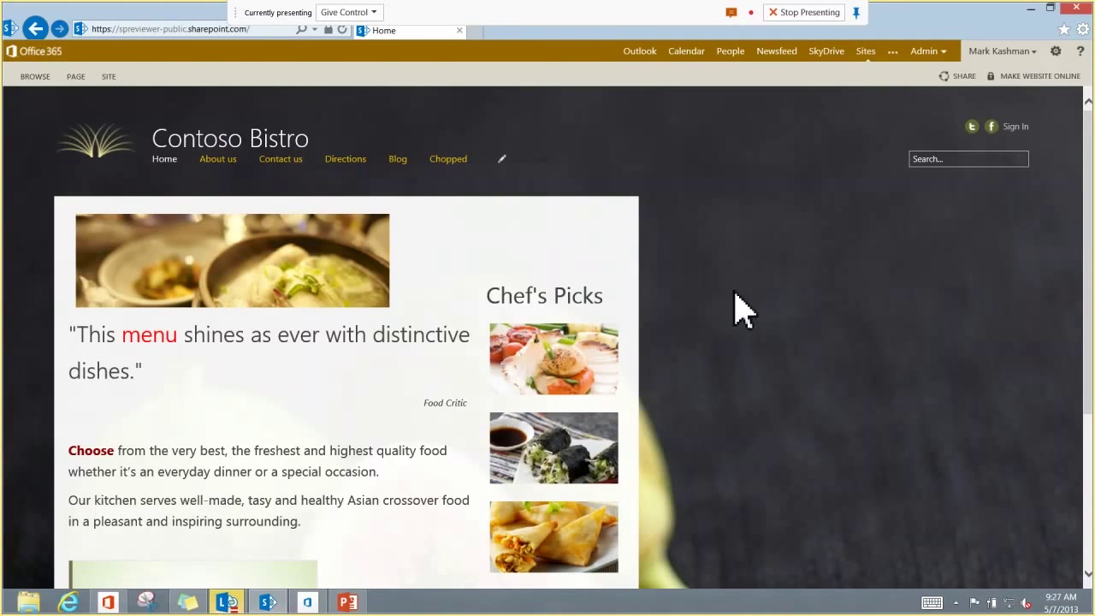
pyautogui.scroll(-3)
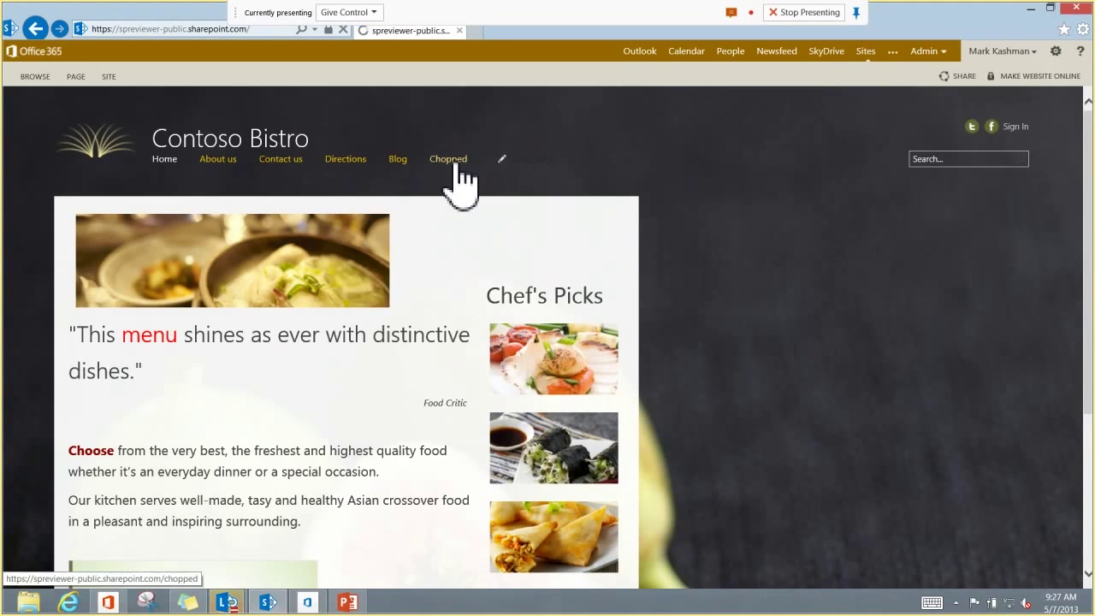
# Step: View the bistro's Chopped page, then go to the SharePoint Reviewer's Team Site
pyautogui.click(448, 159)
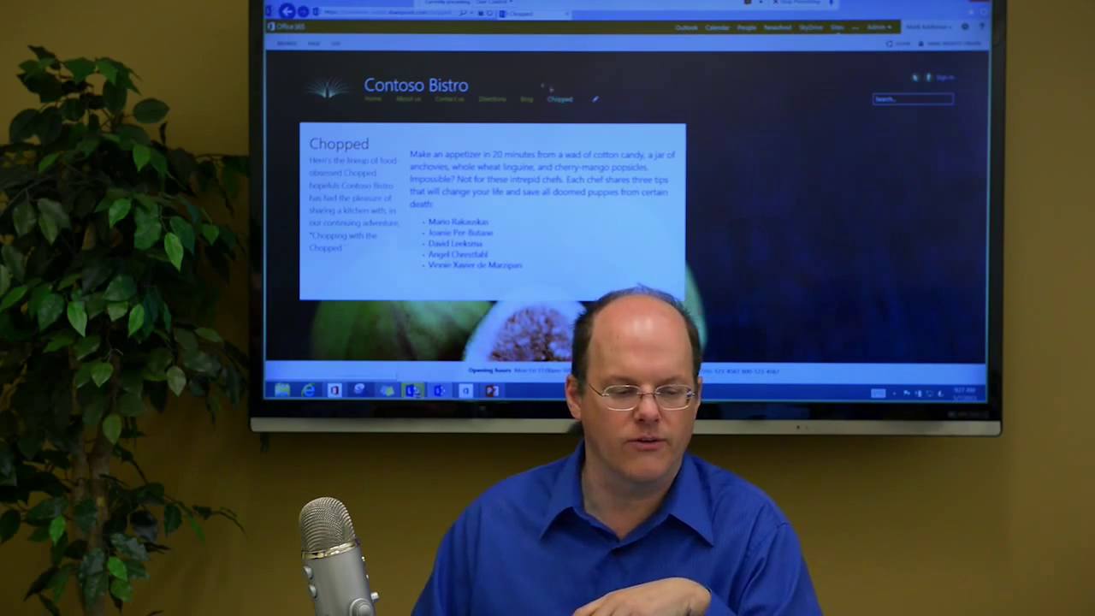
pyautogui.click(372, 99)
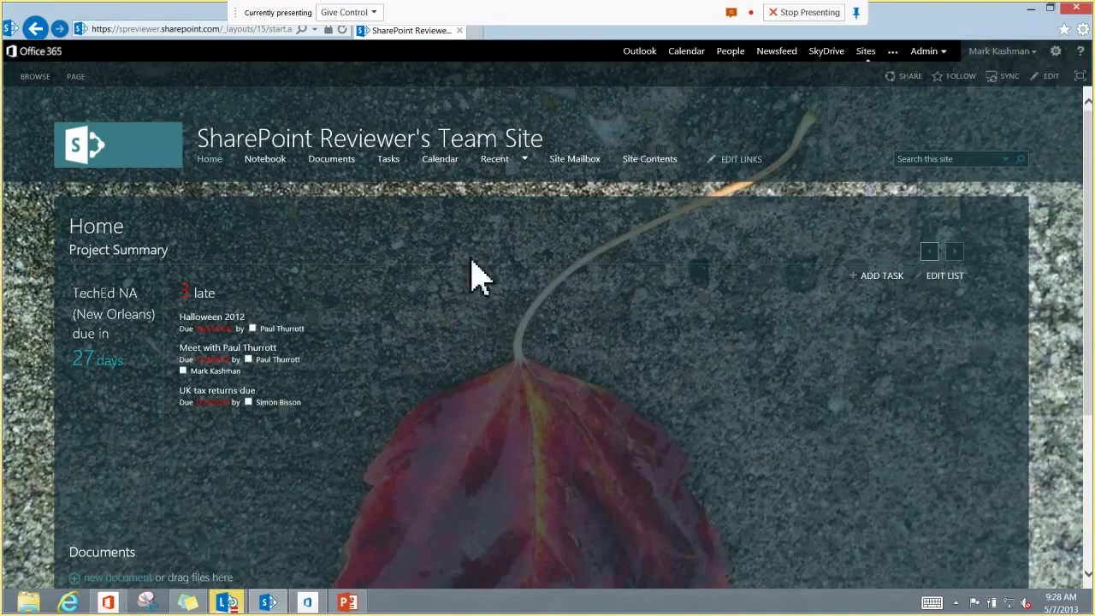
# Step: Scroll to the team site's project timeline (Nov 2012–Jun 2013) and Documents library
pyautogui.scroll(-3)
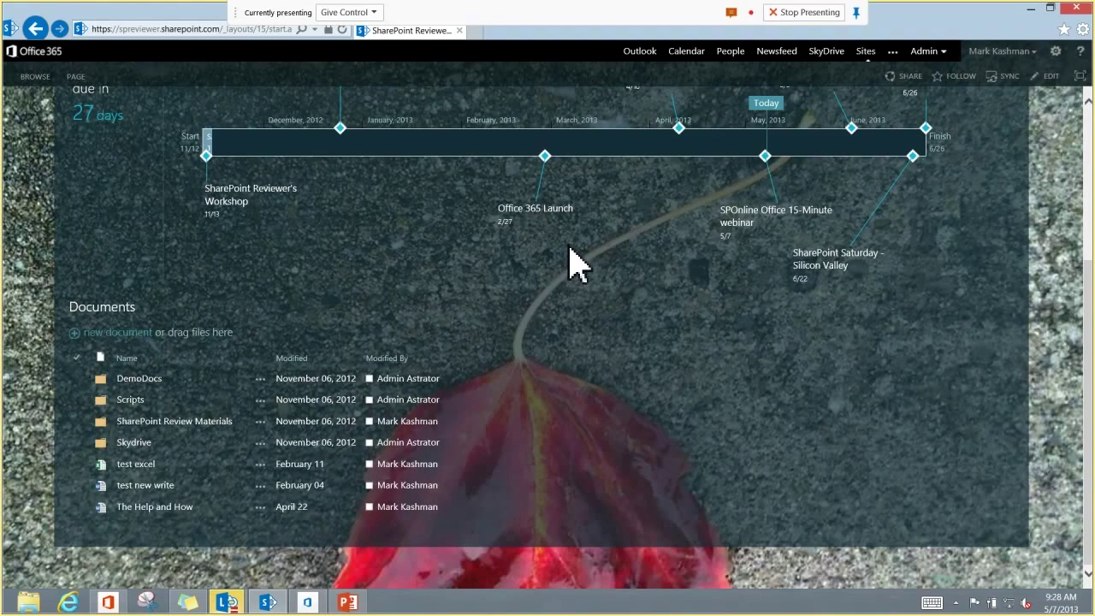
pyautogui.moveTo(659, 349)
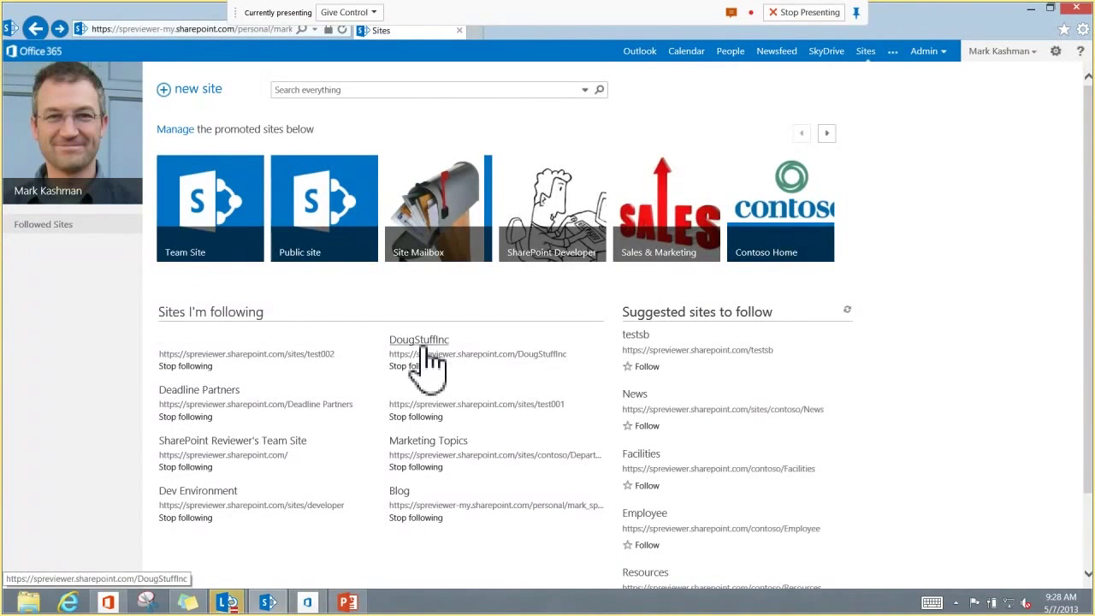
# Step: Go to the followed DougStuffInc site and view its 'Your Apps' list of addable lists, libraries and apps
pyautogui.click(419, 339)
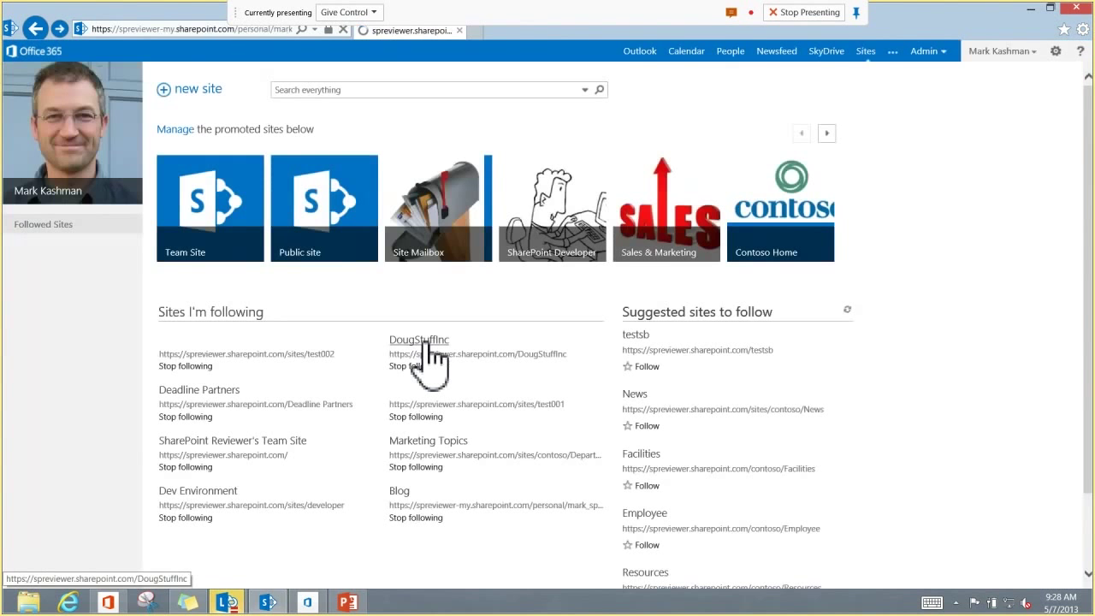
pyautogui.click(419, 340)
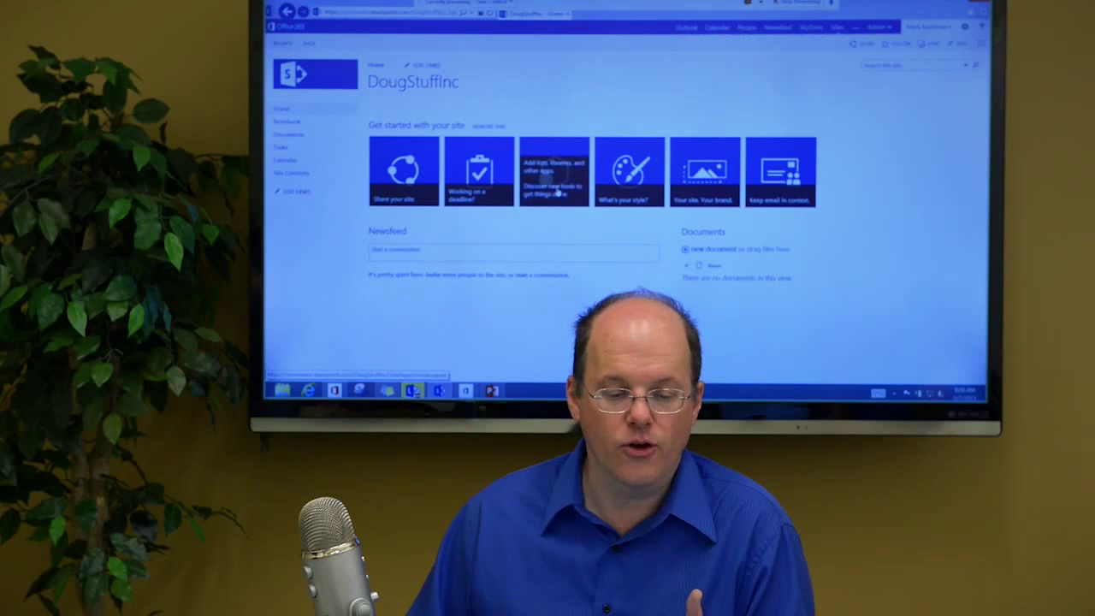
pyautogui.click(553, 171)
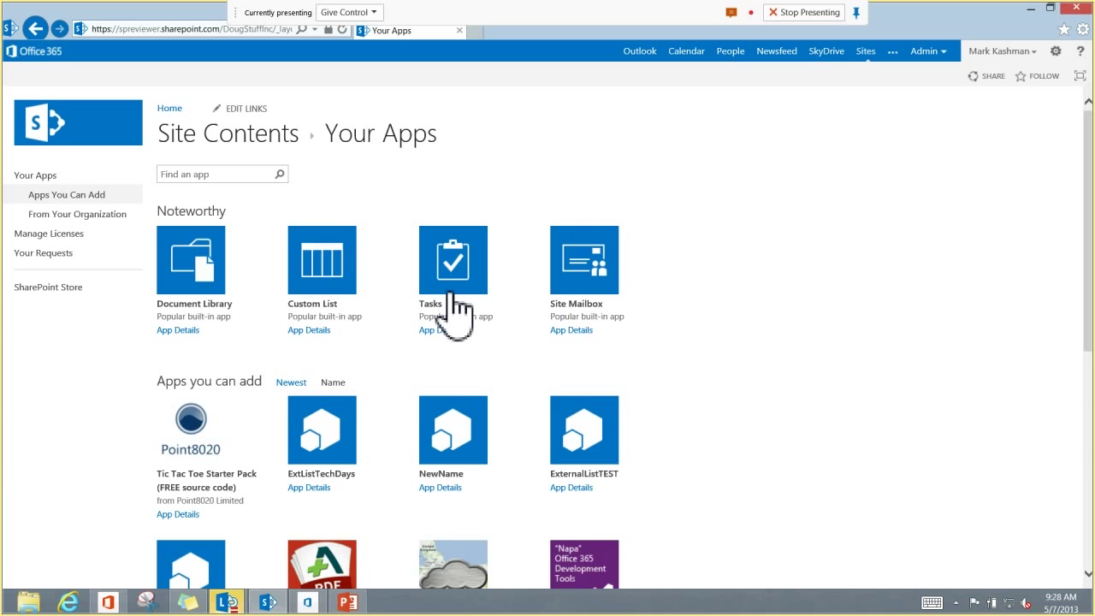
pyautogui.moveTo(552, 197)
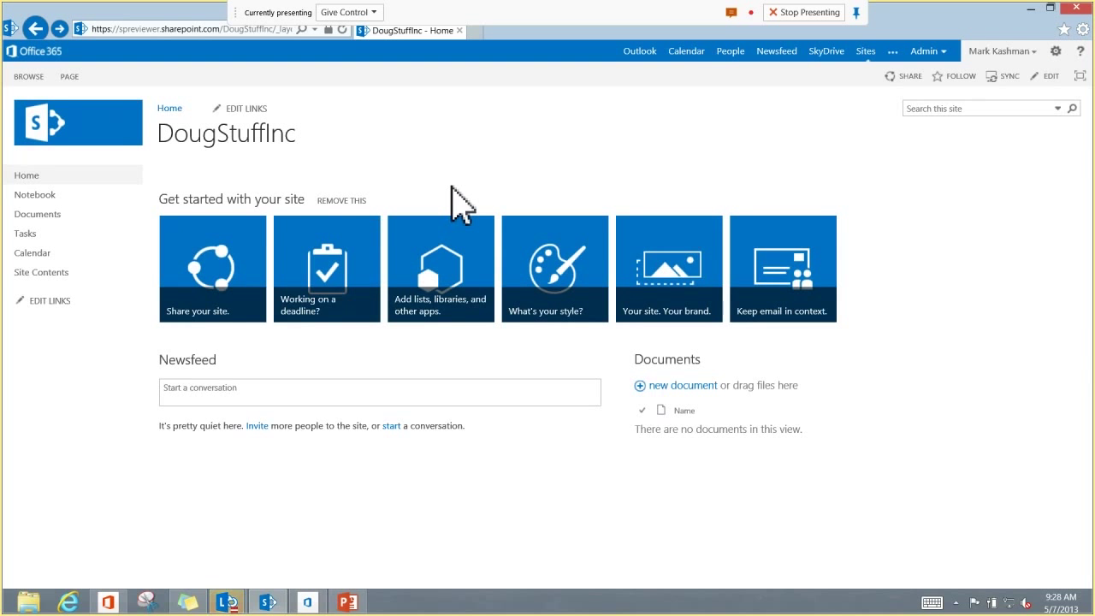
pyautogui.moveTo(522, 274)
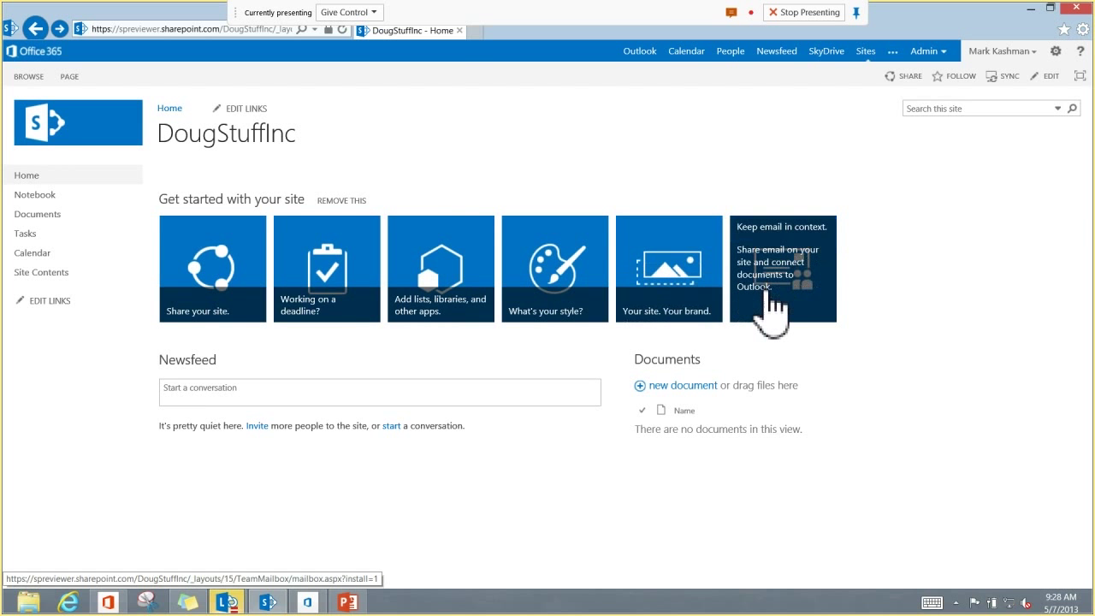
pyautogui.moveTo(554, 269)
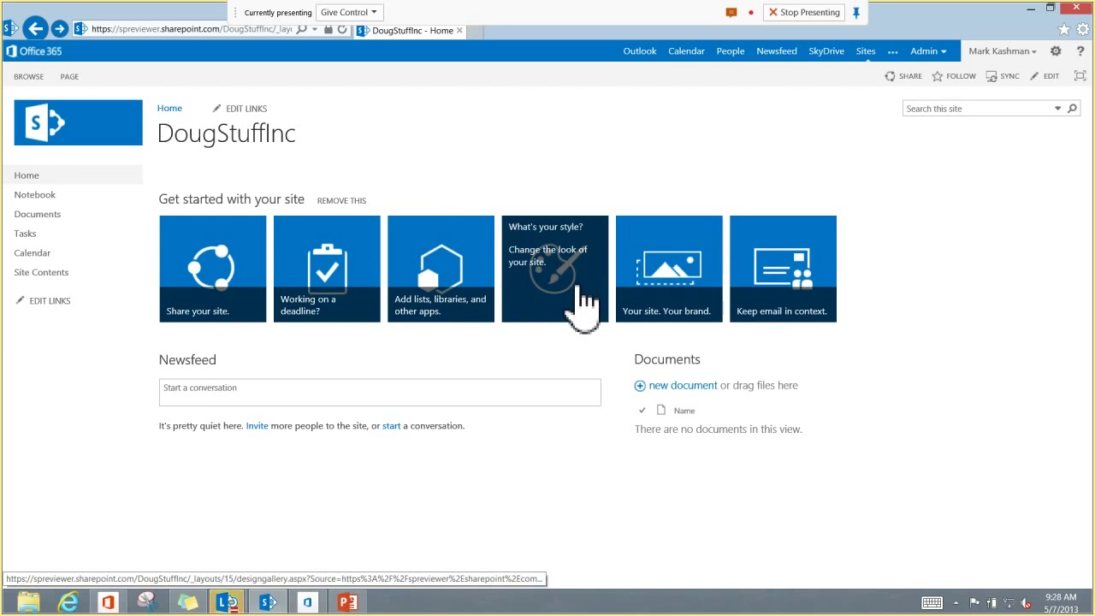
# Step: Browse the Change the look theme gallery (Sea Monster, Nature, Blossom) from the 'What's your style?' tile
pyautogui.click(555, 267)
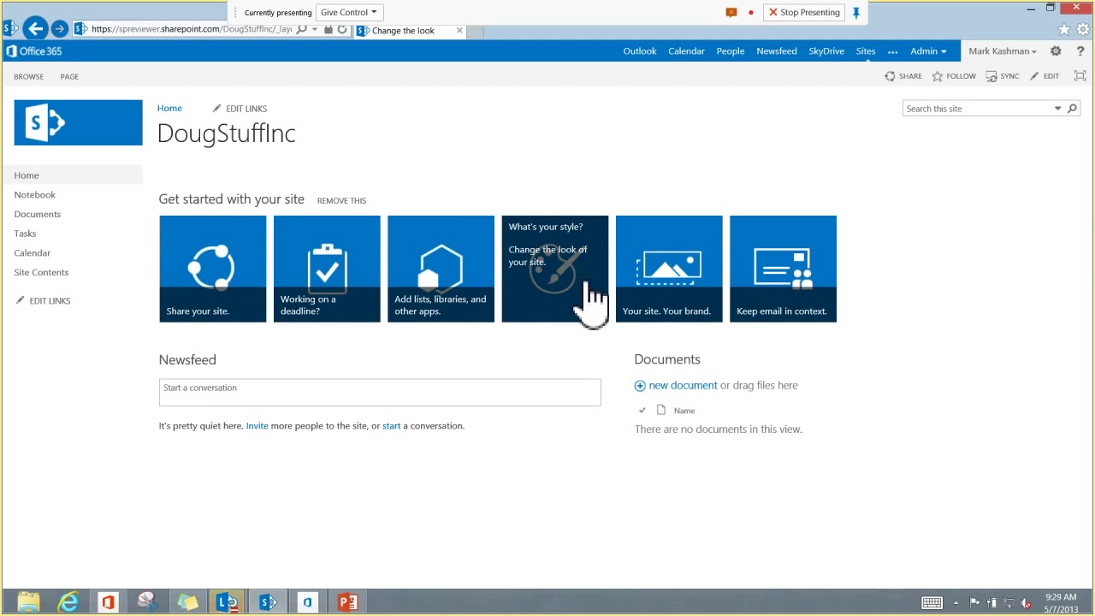
pyautogui.click(555, 269)
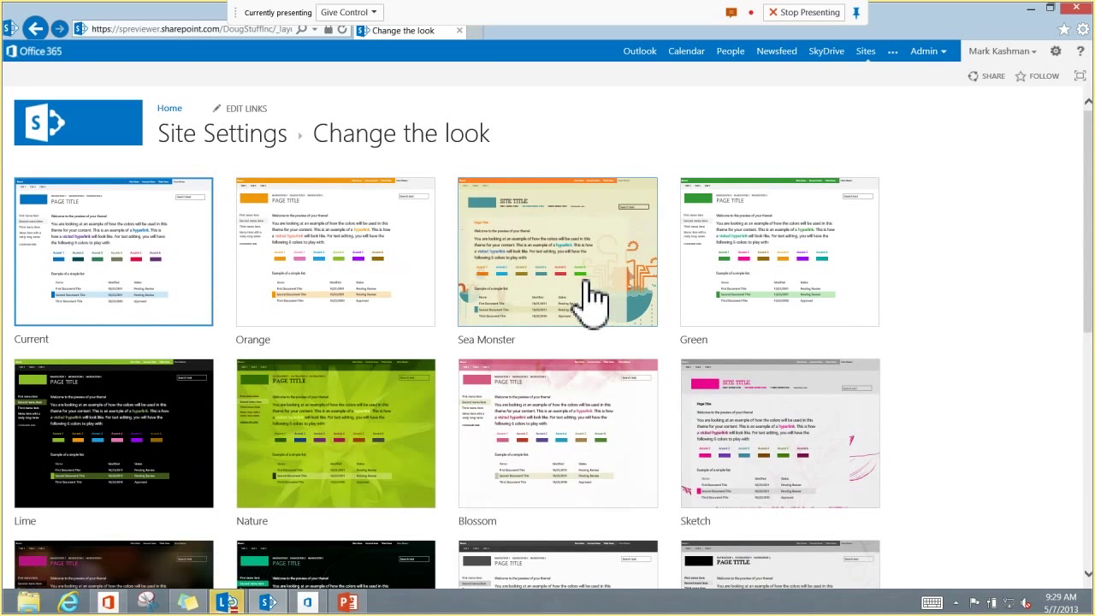
pyautogui.moveTo(915, 336)
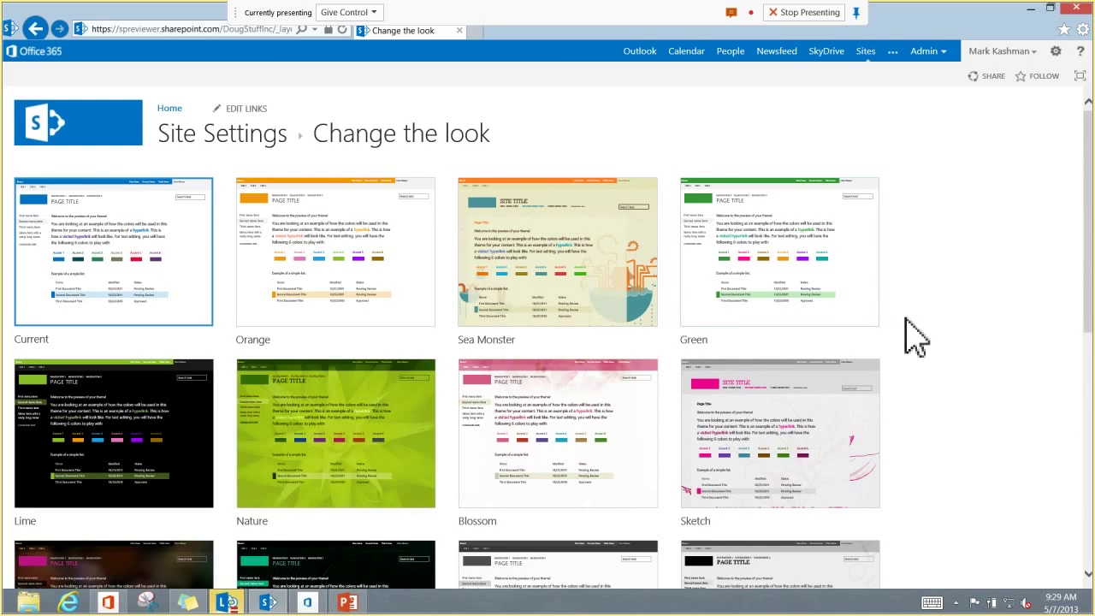
pyautogui.scroll(-3)
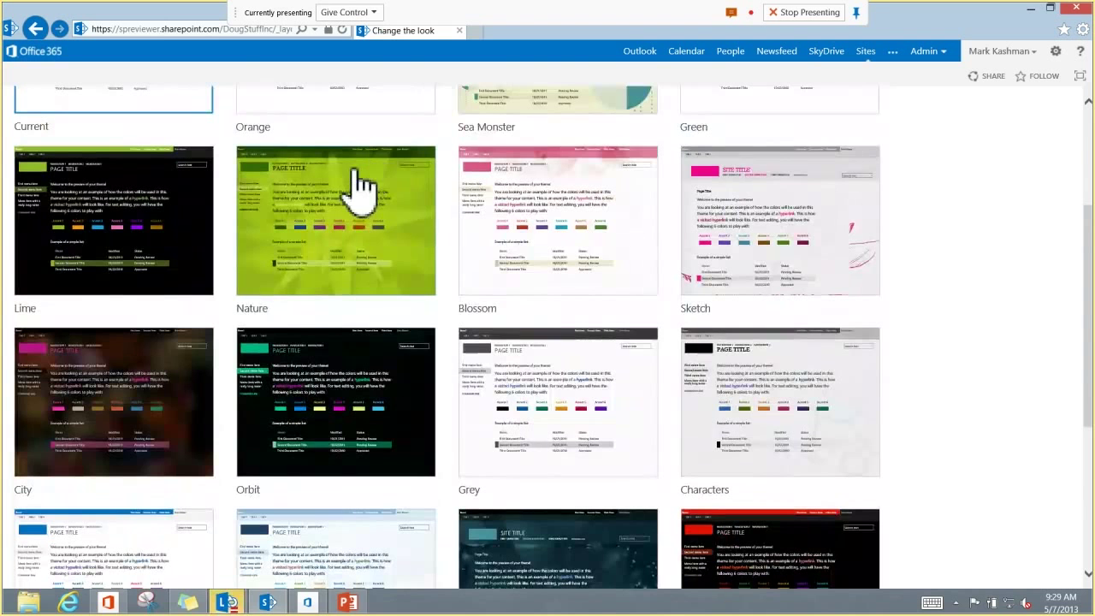
pyautogui.click(334, 220)
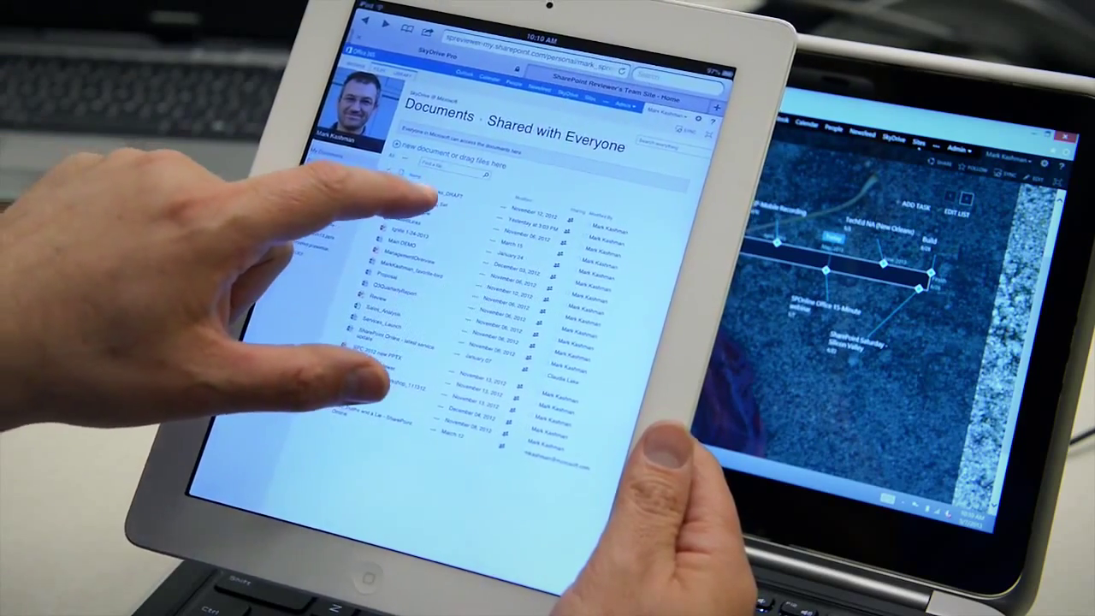
# Step: Open a document from SkyDrive Pro's Shared with Everyone folder in Word Web App on the iPad
pyautogui.click(420, 197)
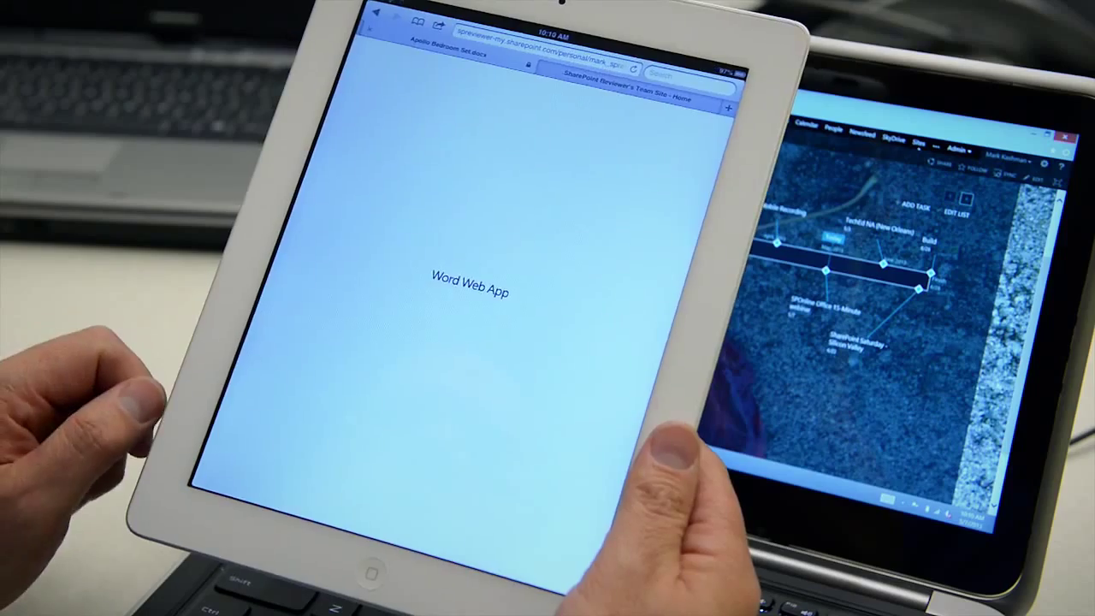